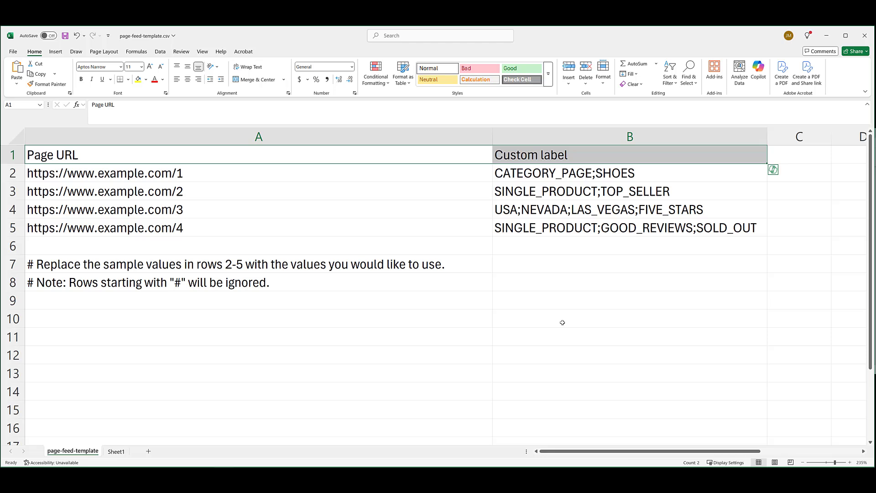
mouse_move(380, 366)
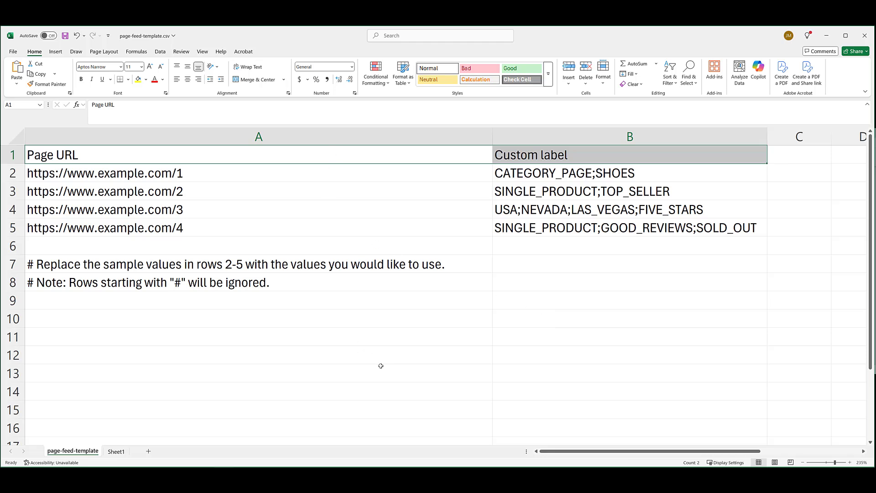
mouse_move(339, 175)
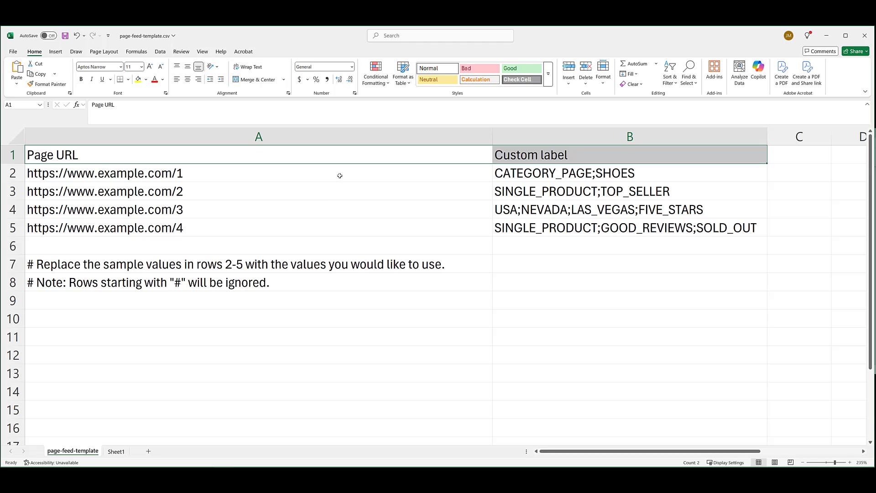
mouse_move(349, 176)
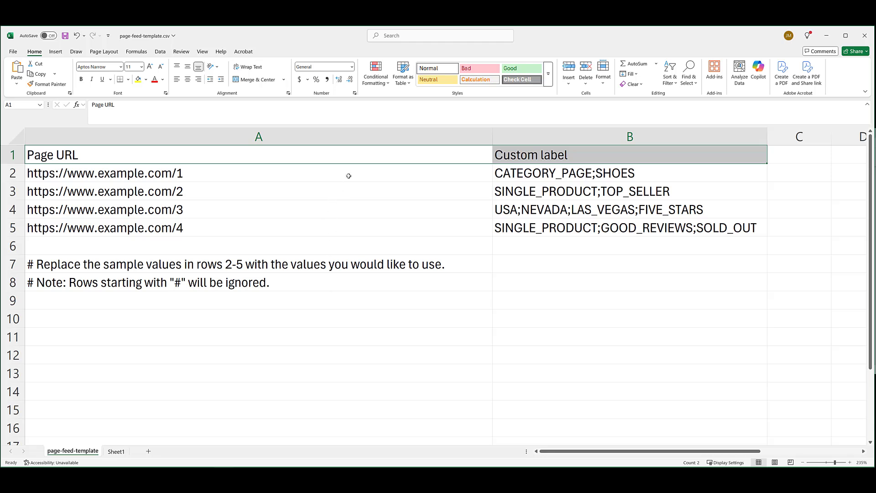
mouse_move(351, 175)
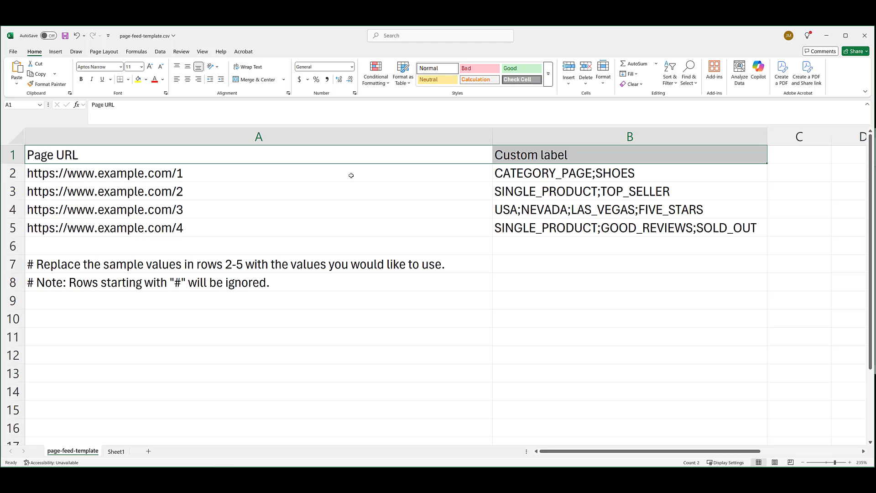
mouse_move(349, 175)
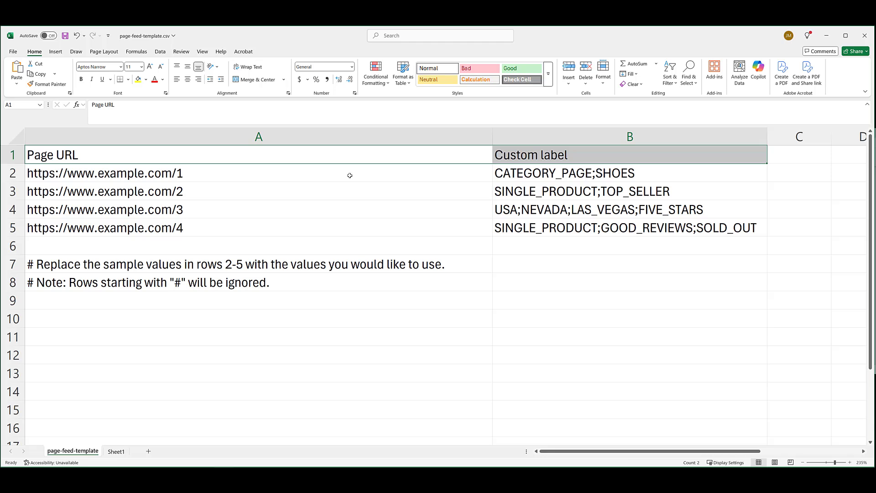
mouse_move(208, 168)
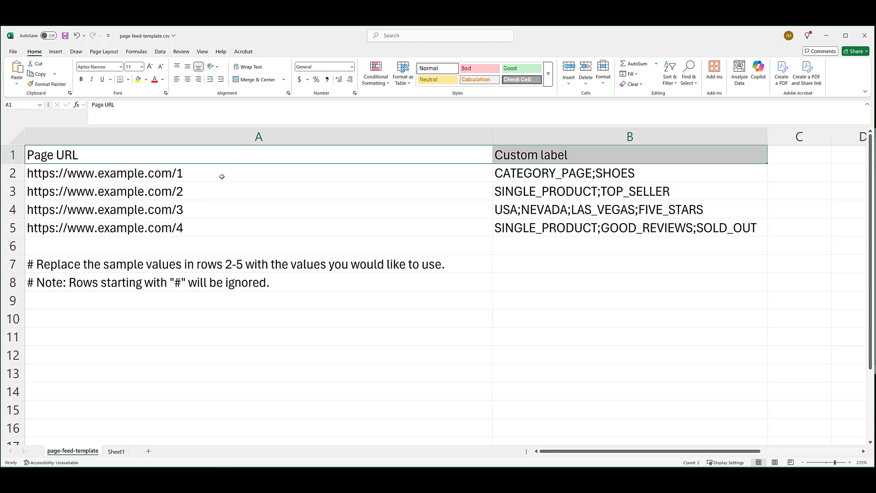
mouse_move(335, 236)
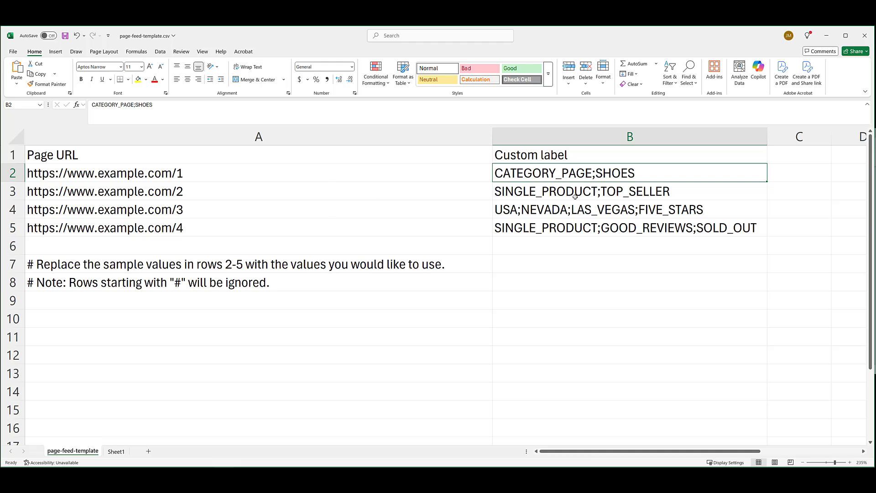
mouse_move(584, 190)
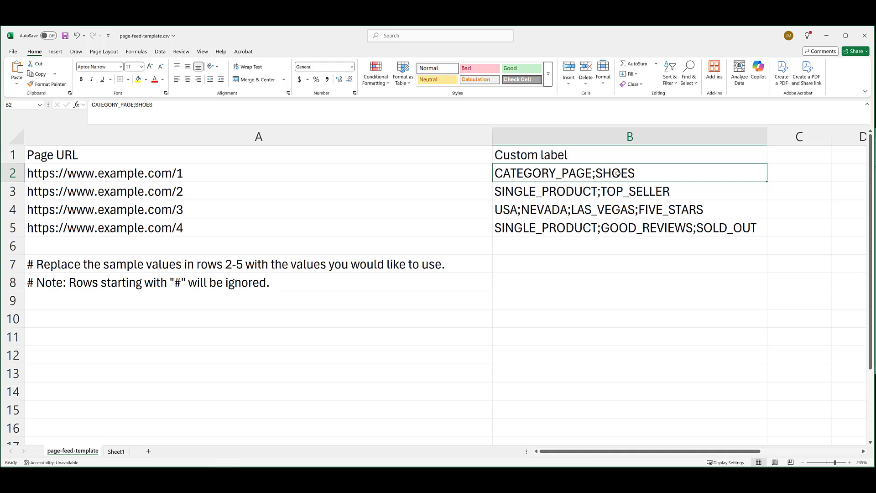
Leave the Excel Sheet1 page feed and bring the Google Ads Campaigns page forward.
click(615, 265)
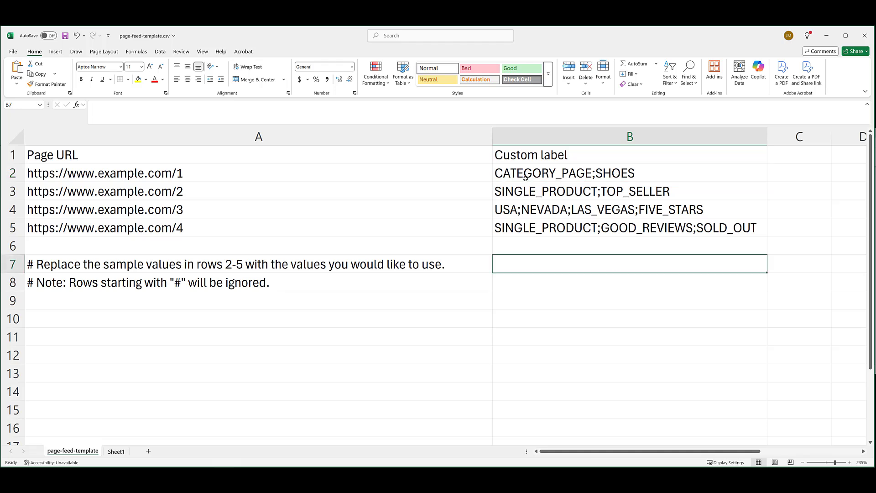
mouse_move(609, 173)
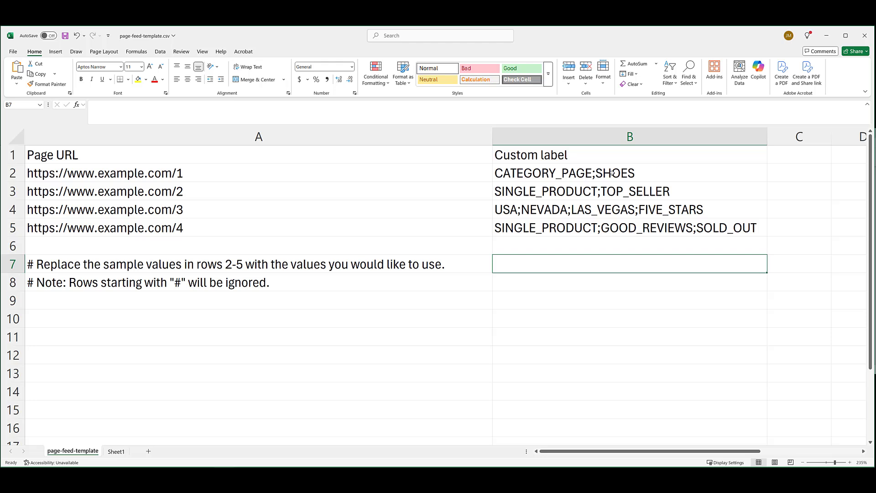
mouse_move(555, 177)
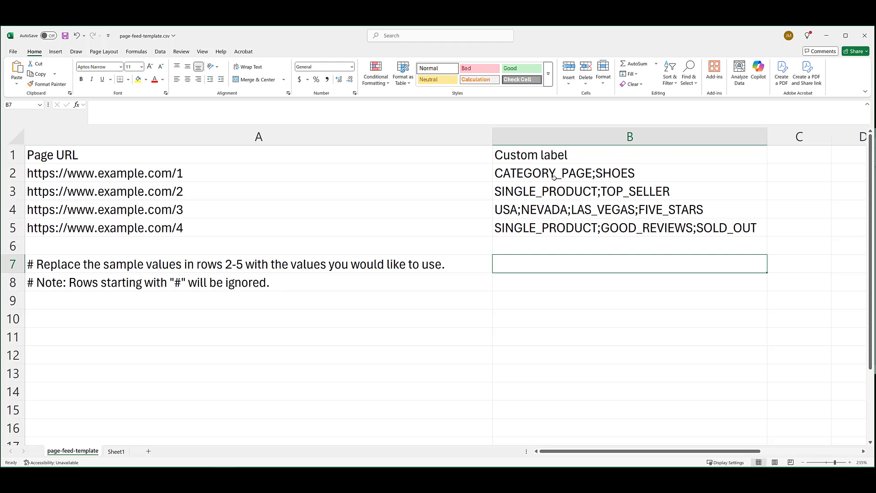
mouse_move(560, 183)
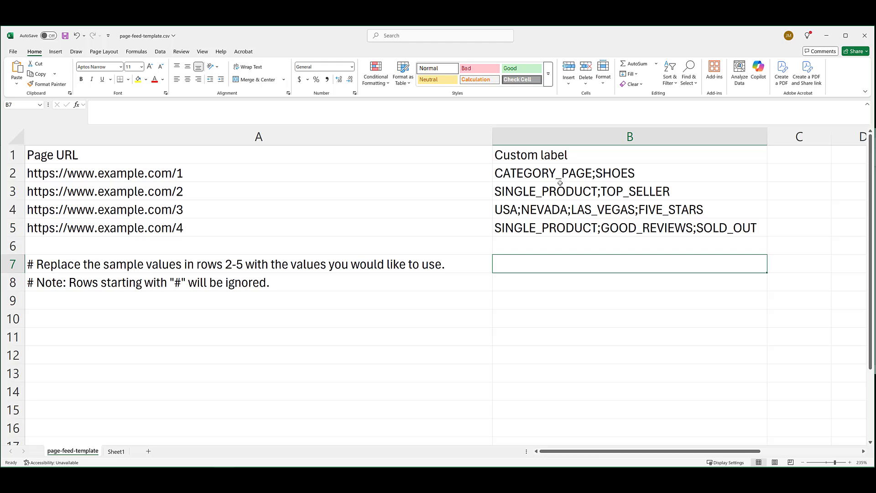
mouse_move(651, 178)
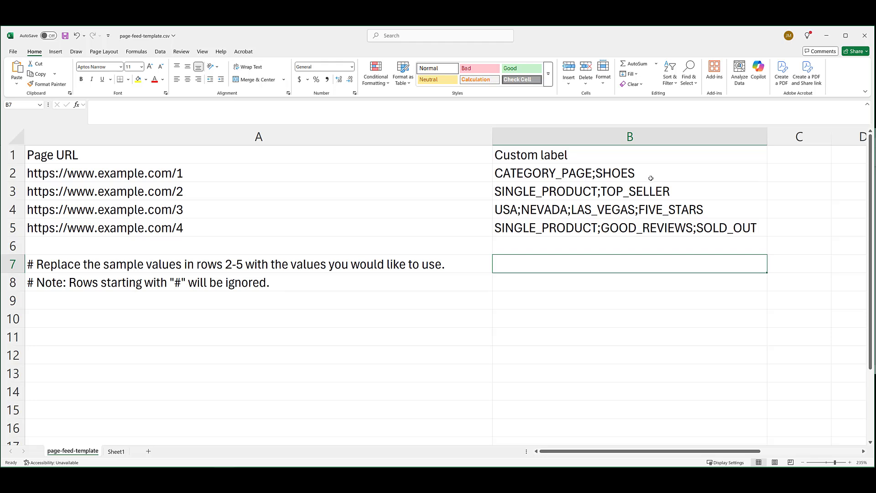
mouse_move(490, 187)
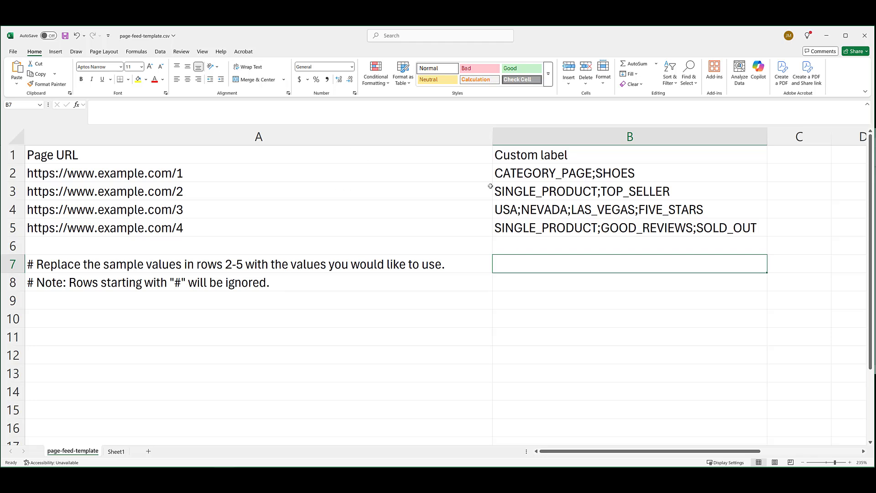
mouse_move(389, 175)
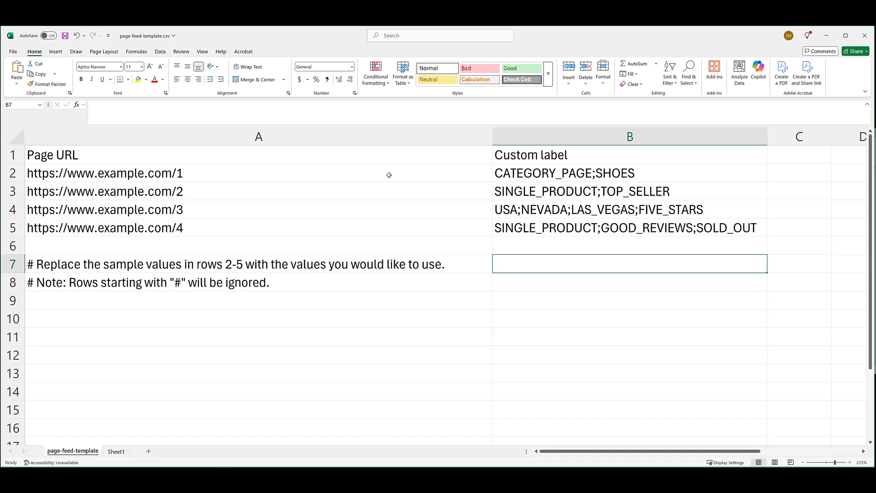
mouse_move(667, 297)
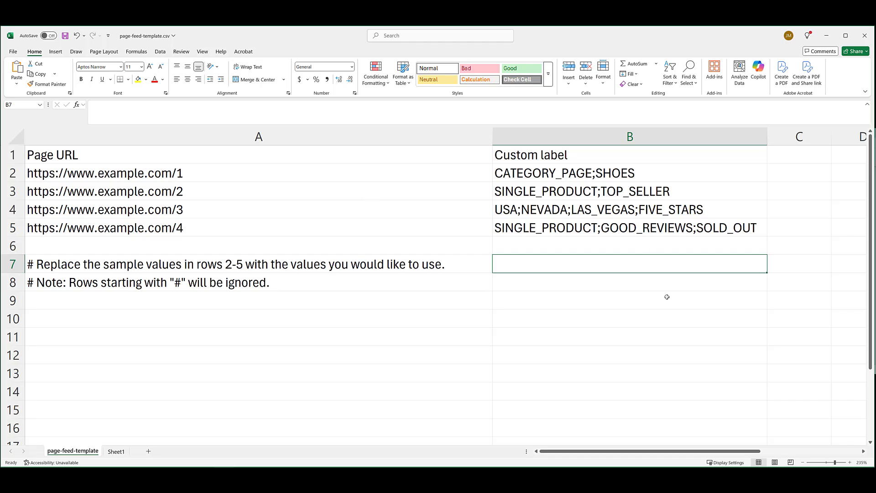
mouse_move(469, 243)
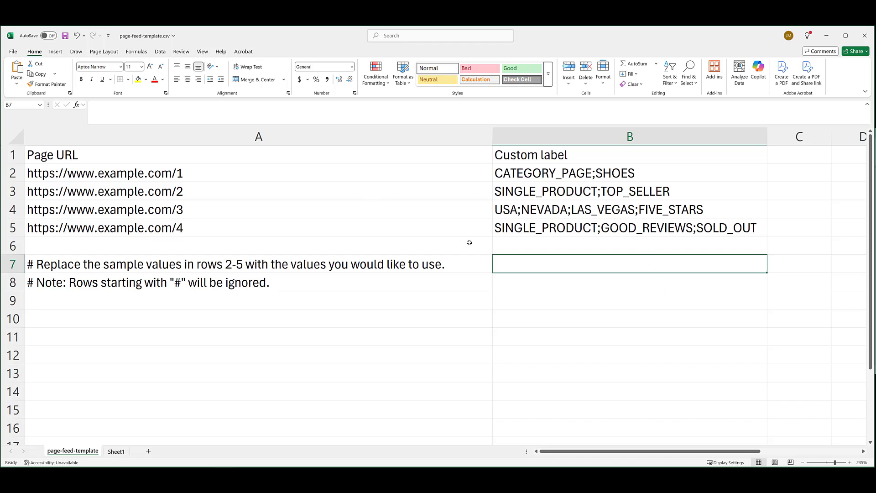
mouse_move(349, 205)
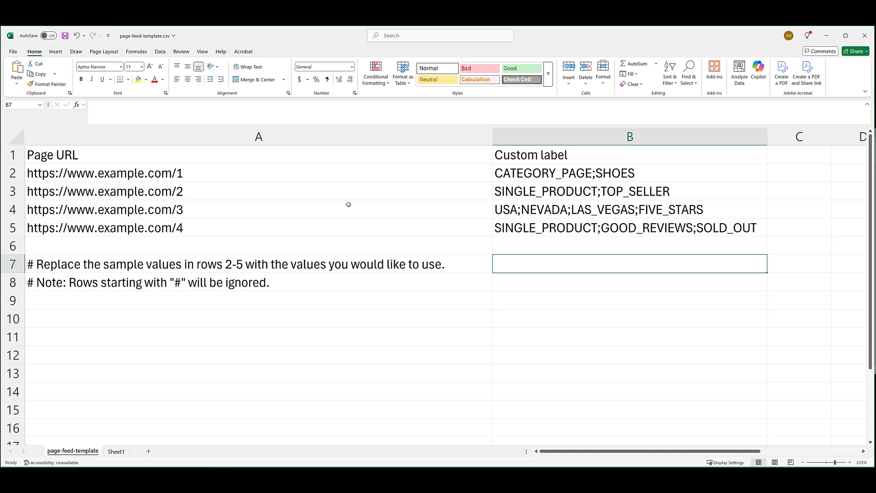
mouse_move(132, 437)
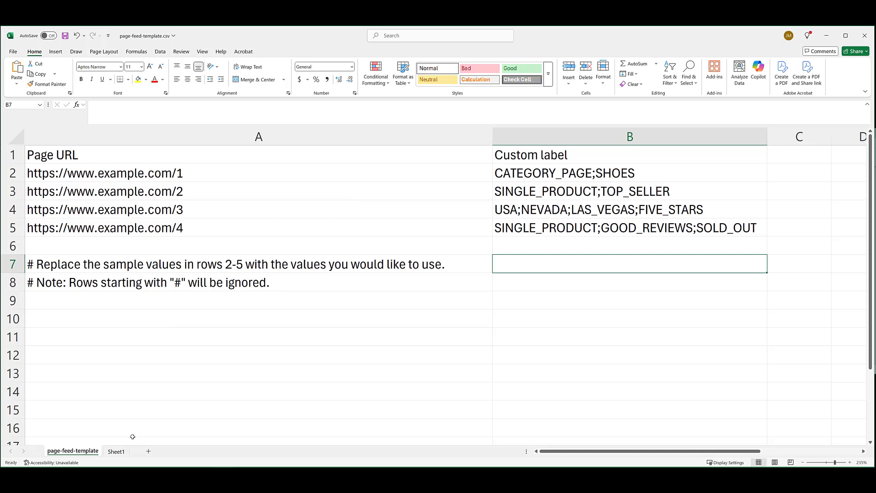
click(116, 451)
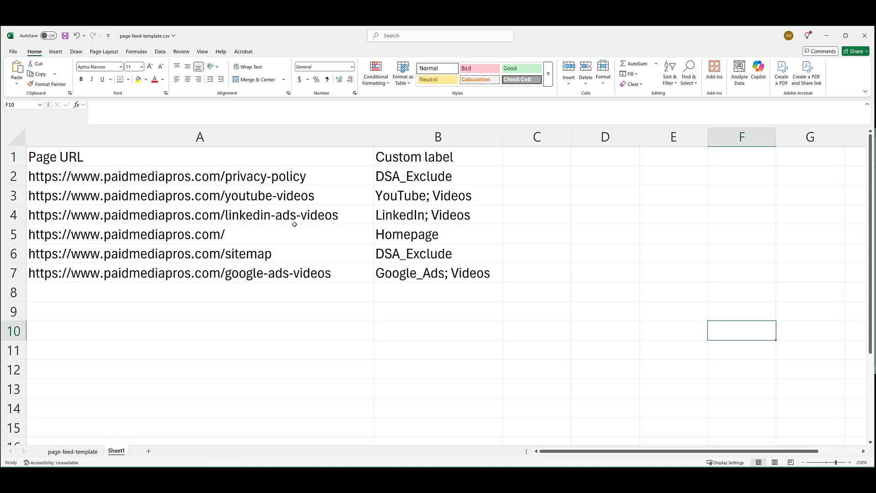
mouse_move(519, 301)
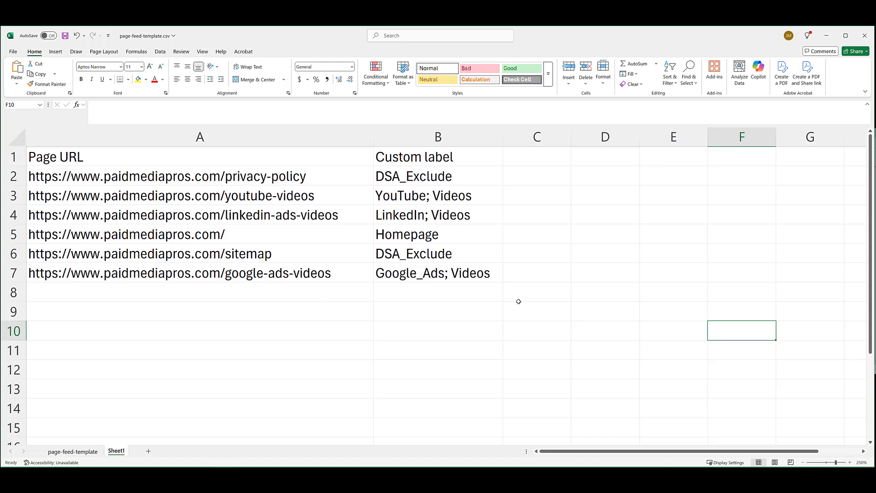
mouse_move(323, 207)
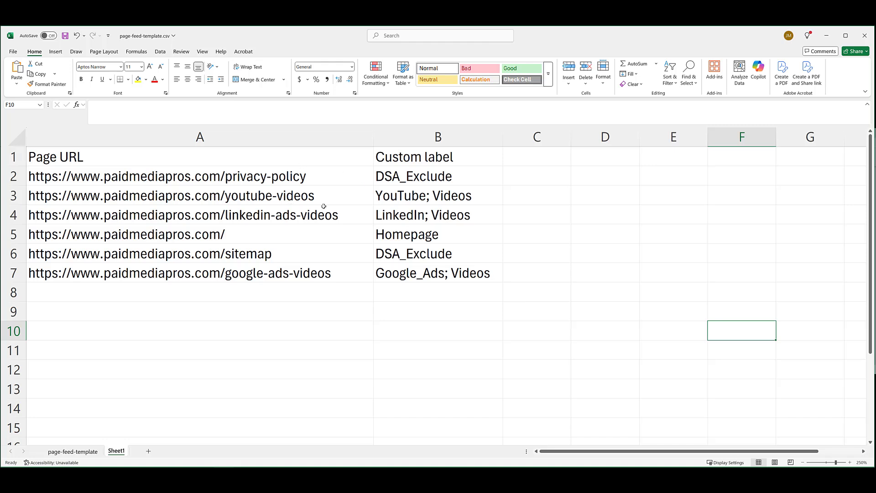
mouse_move(405, 197)
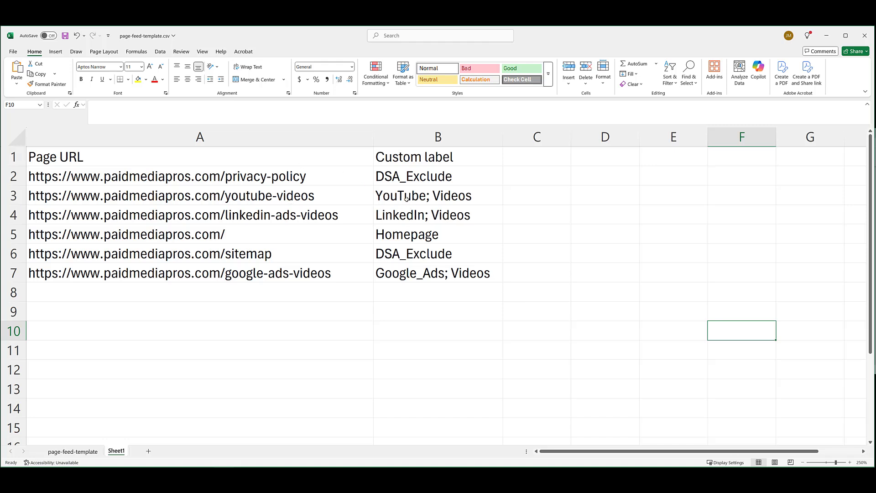
mouse_move(486, 317)
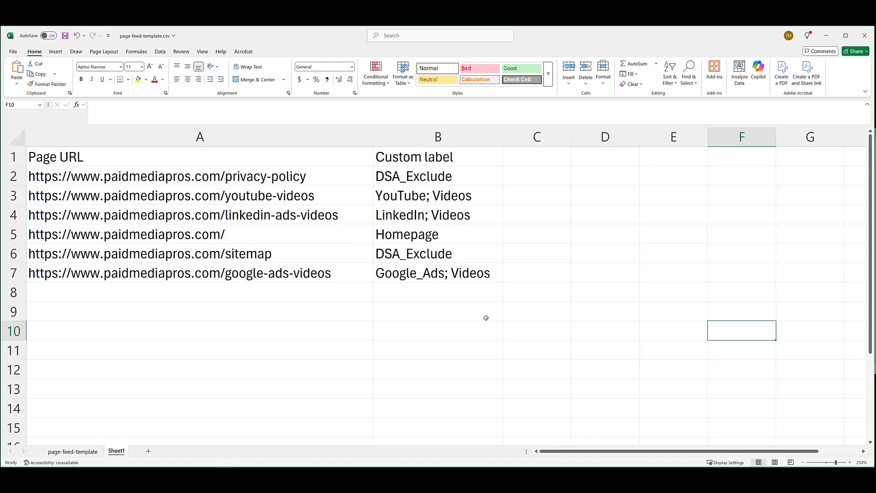
mouse_move(451, 361)
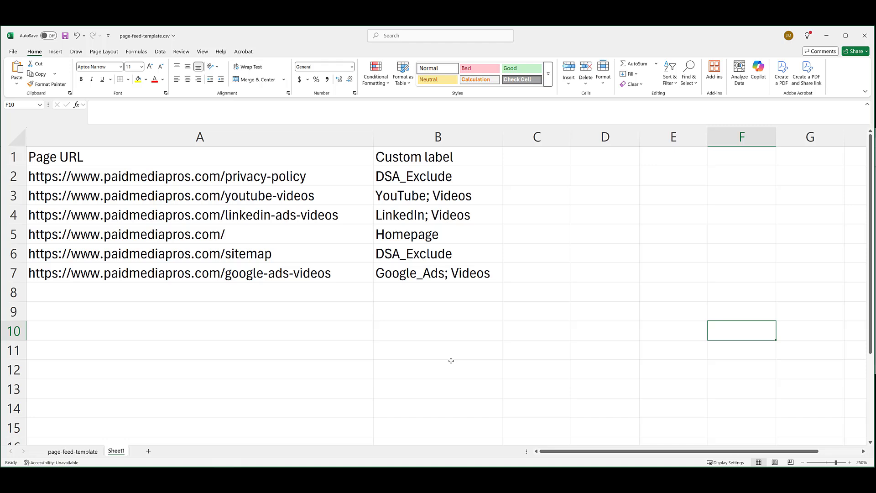
mouse_move(445, 350)
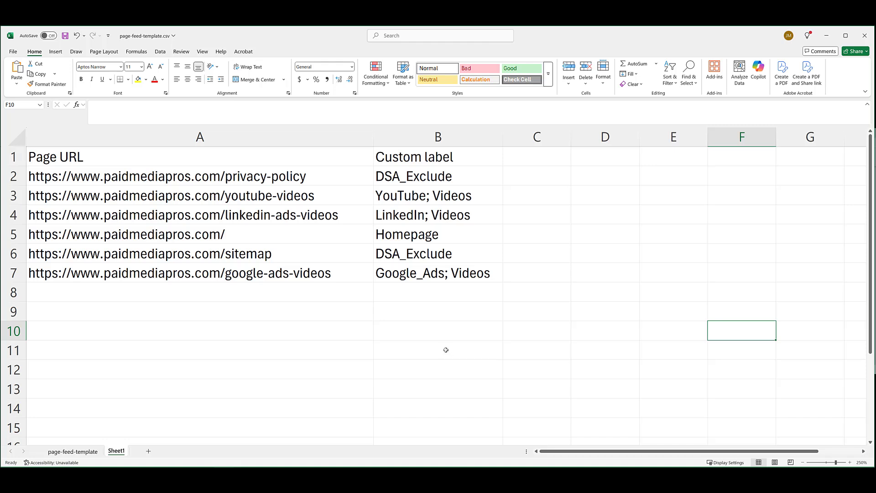
mouse_move(379, 371)
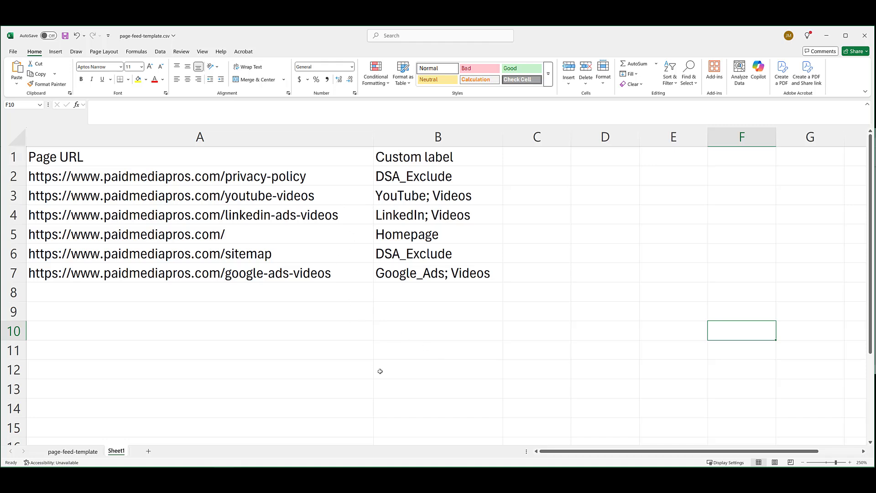
mouse_move(394, 272)
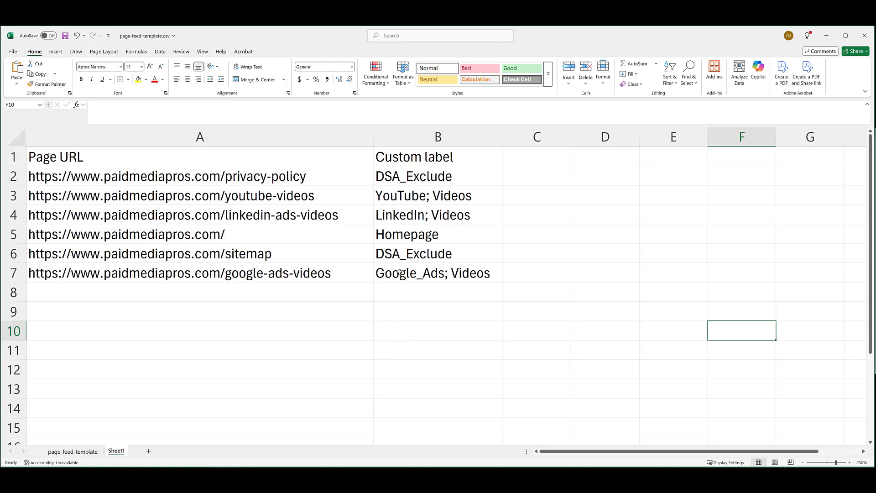
mouse_move(432, 336)
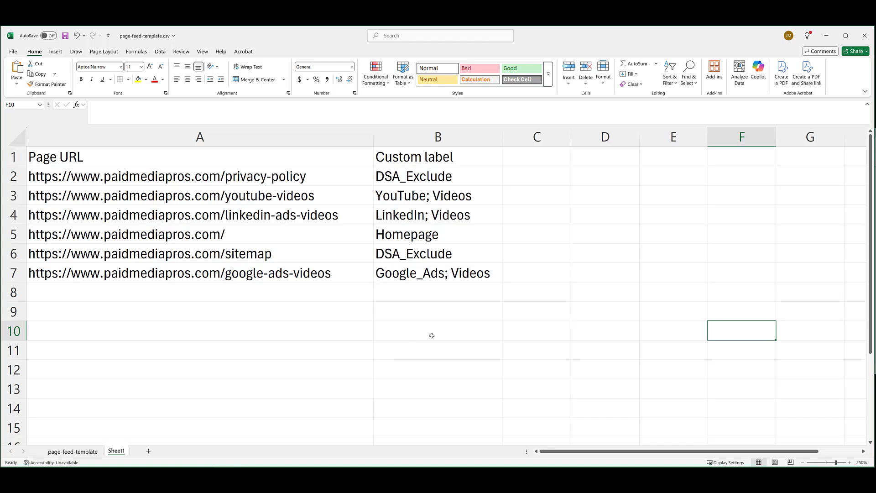
mouse_move(419, 199)
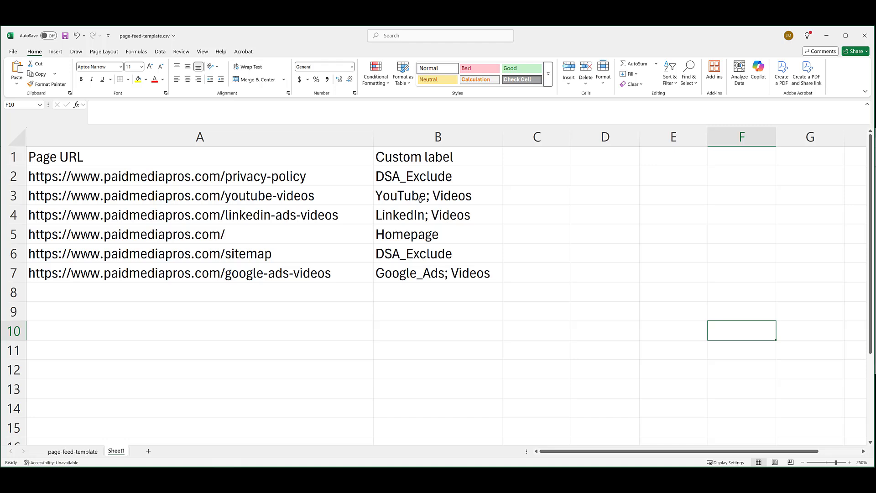
mouse_move(450, 232)
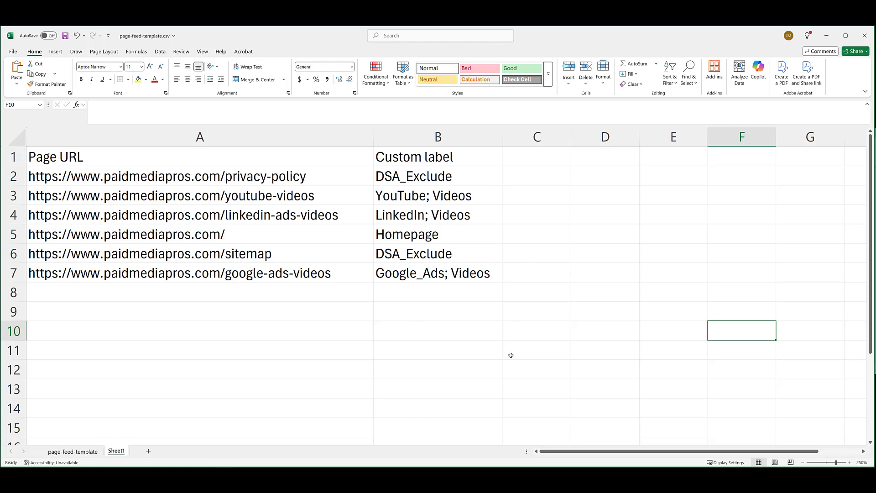
mouse_move(499, 344)
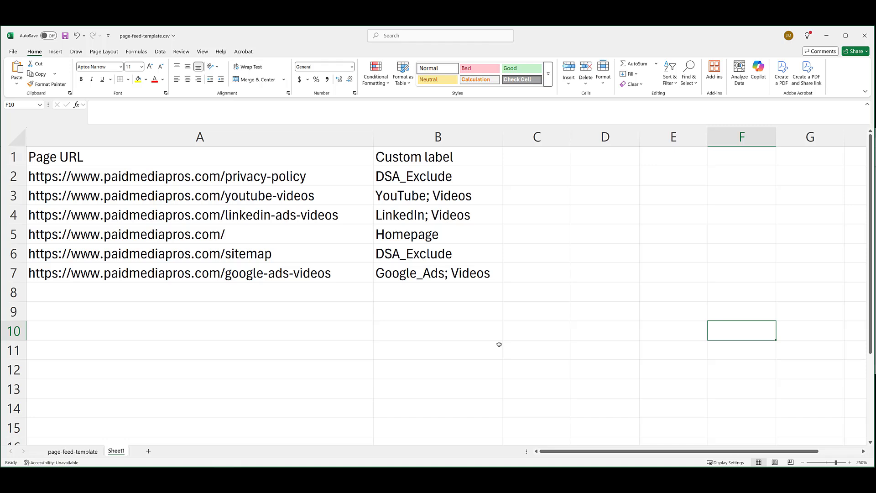
mouse_move(474, 293)
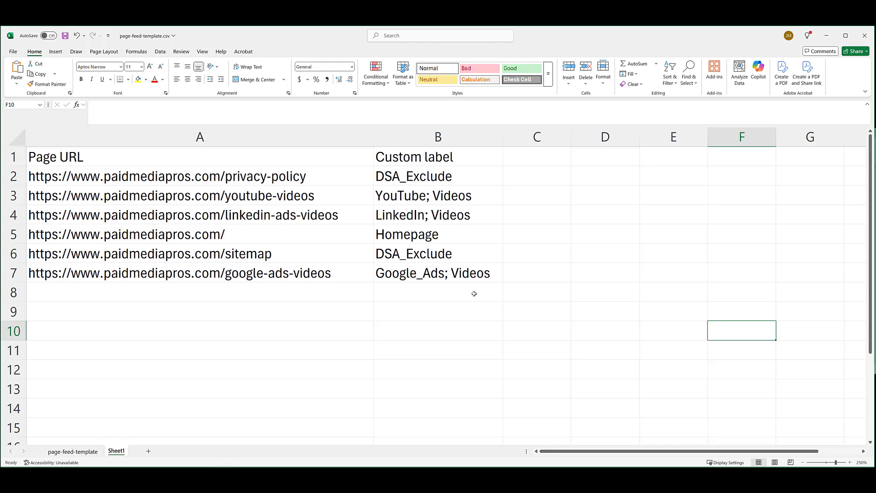
mouse_move(272, 242)
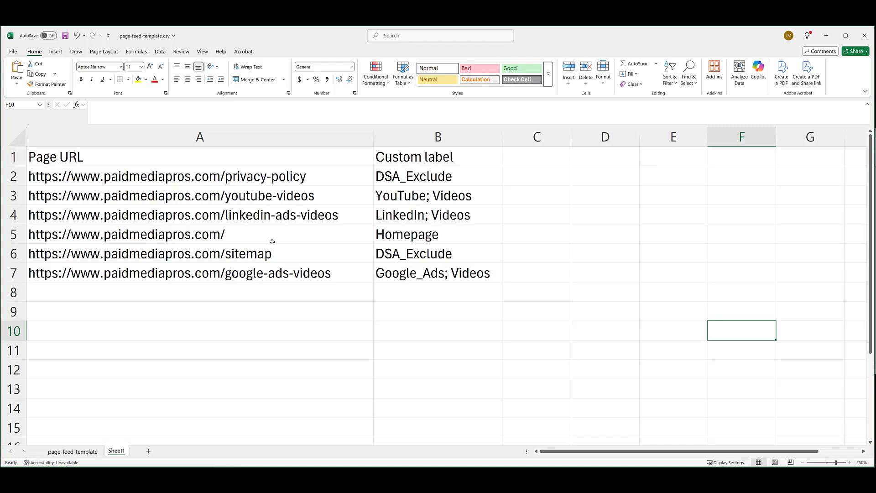
mouse_move(329, 369)
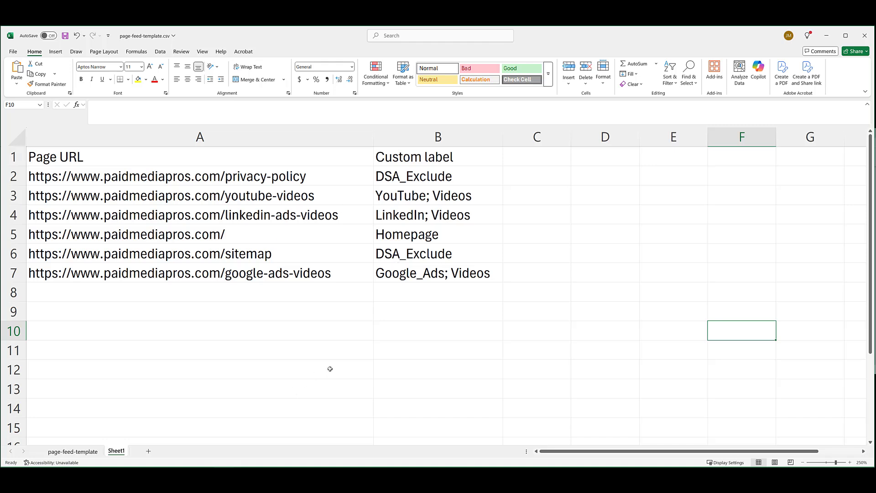
mouse_move(418, 172)
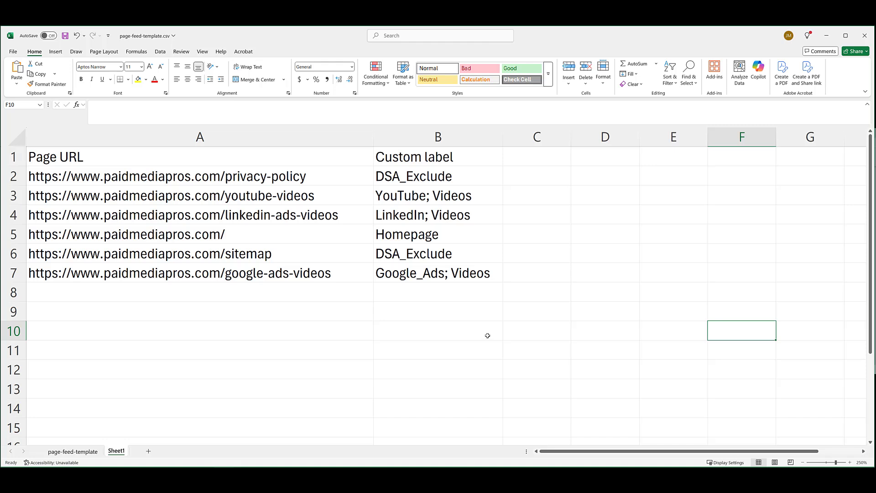
mouse_move(482, 327)
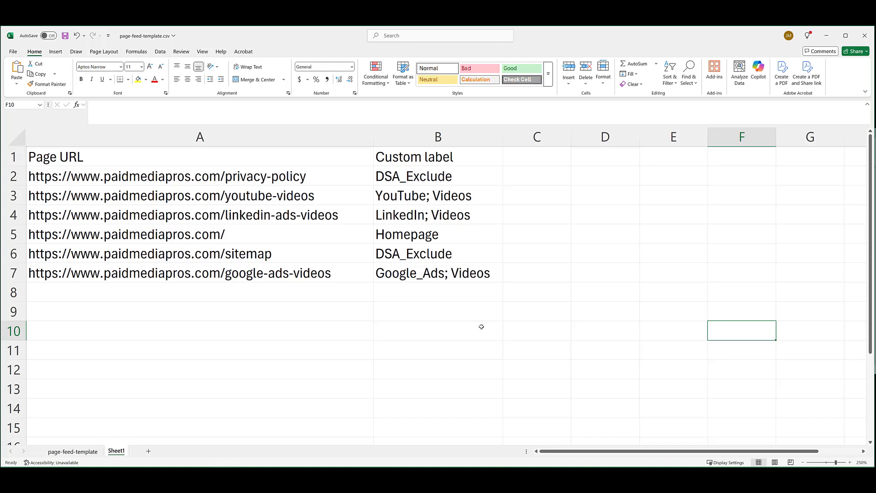
mouse_move(480, 322)
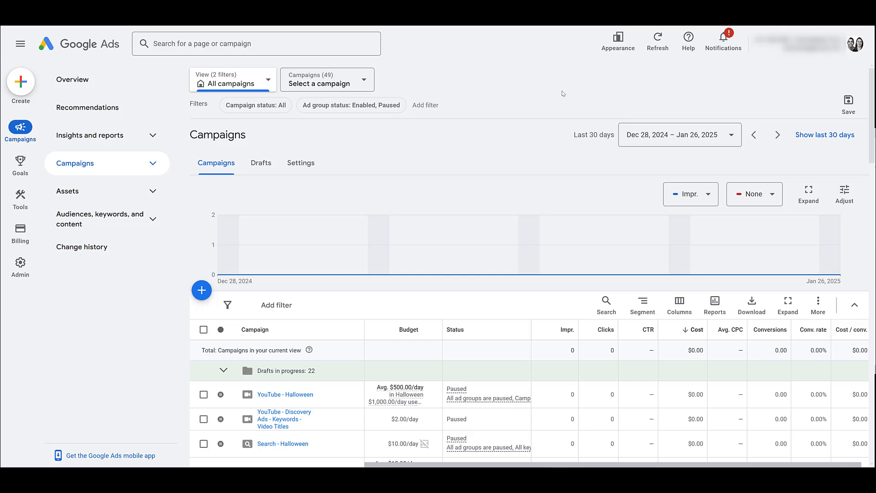
Create a new page feed under Business data feeds named "DSA Page Feed 3".
click(20, 194)
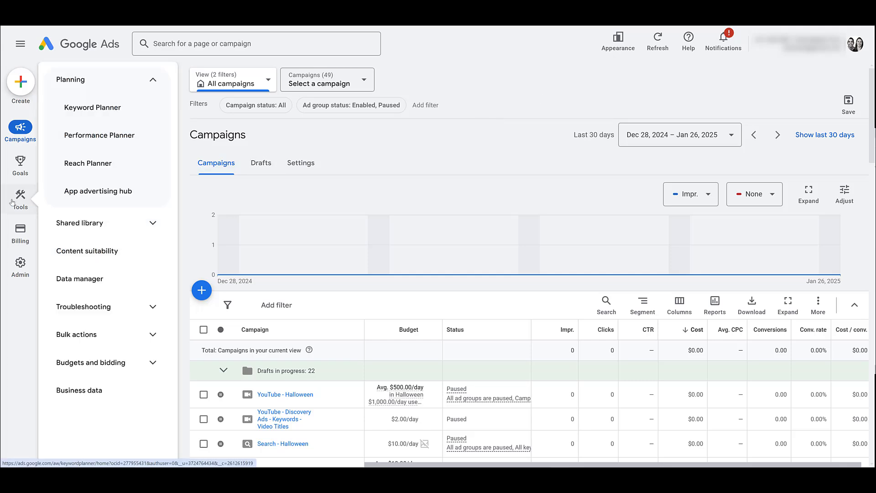
mouse_move(79, 391)
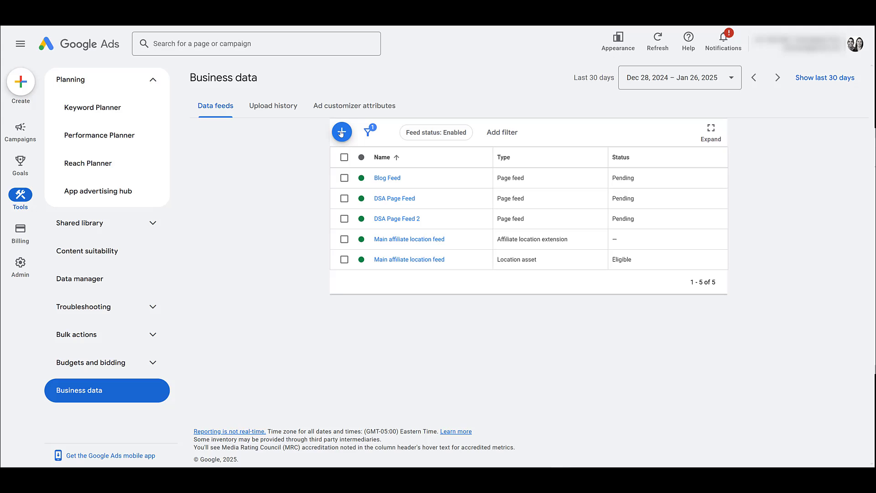
click(342, 132)
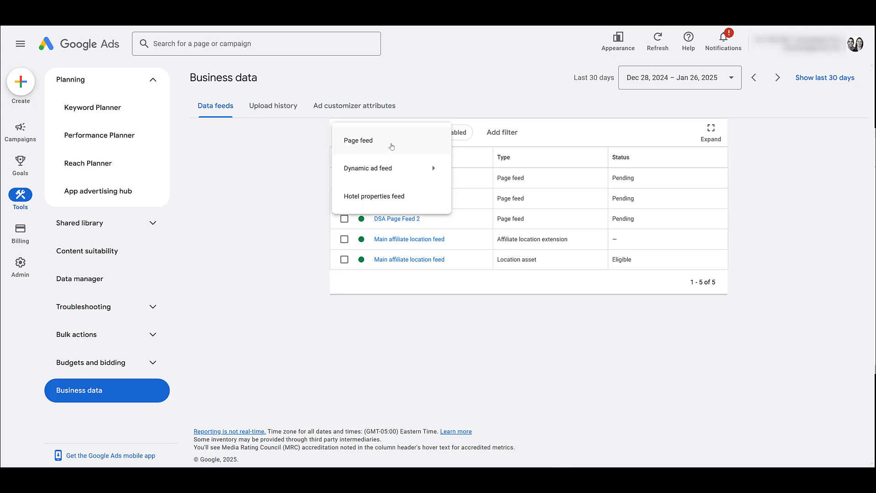
click(358, 141)
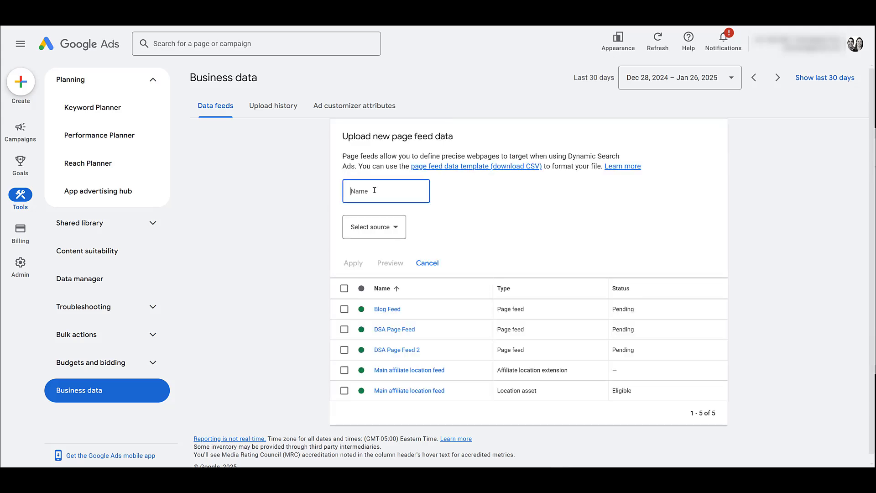
text(DSA Page Feed 3)
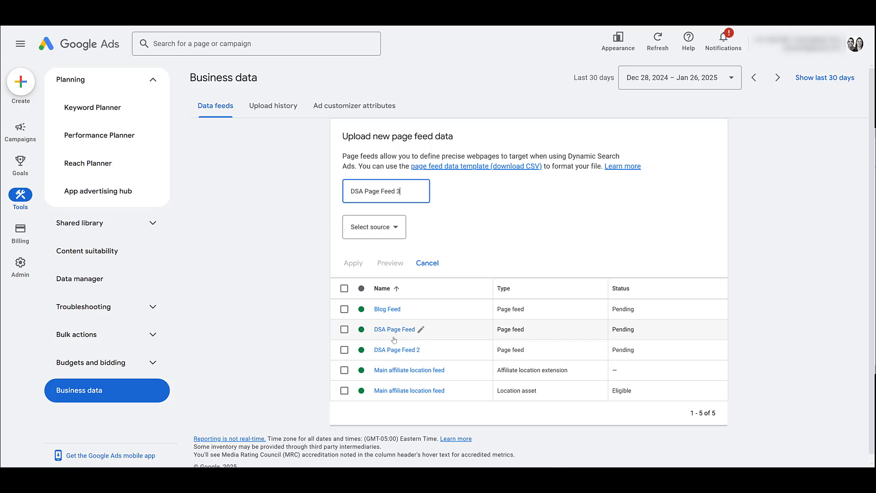
mouse_move(445, 232)
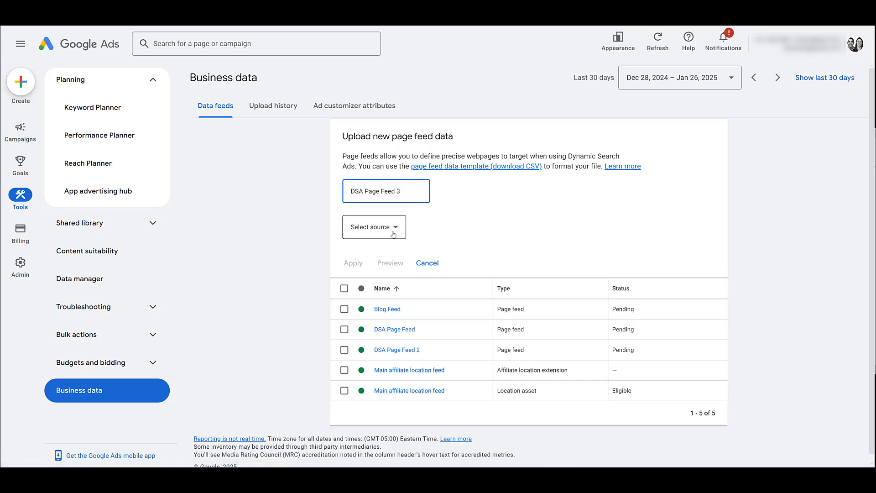
Choose Google Sheets as the feed source, then reopen the source list to compare options.
click(374, 226)
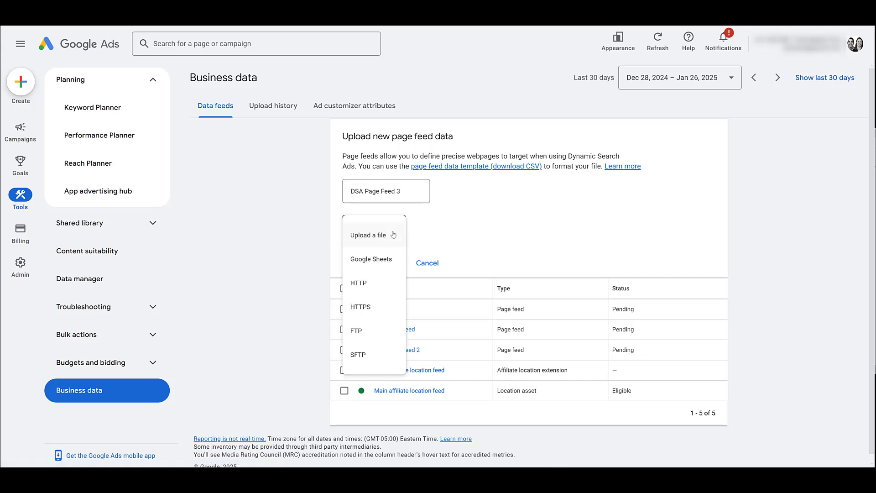
mouse_move(373, 240)
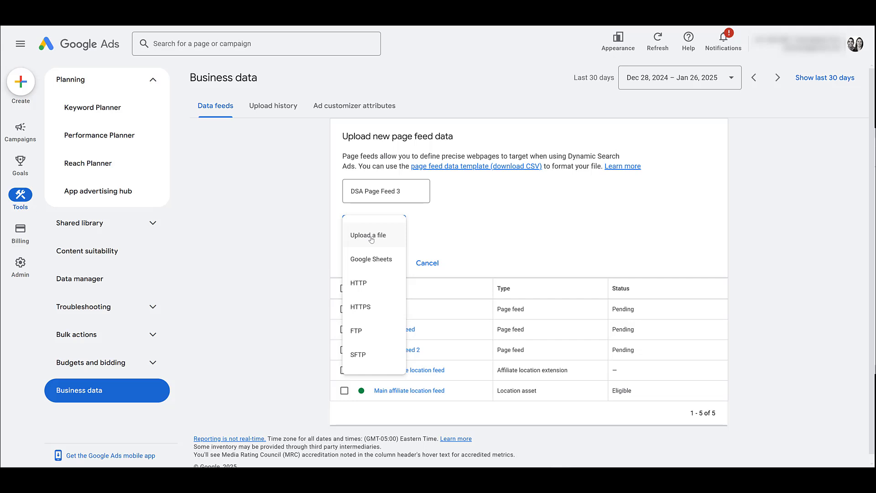
mouse_move(378, 243)
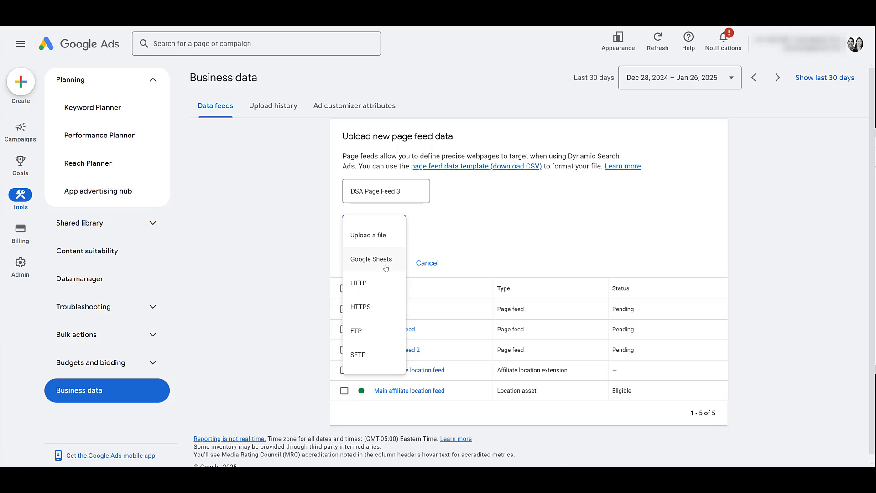
click(370, 259)
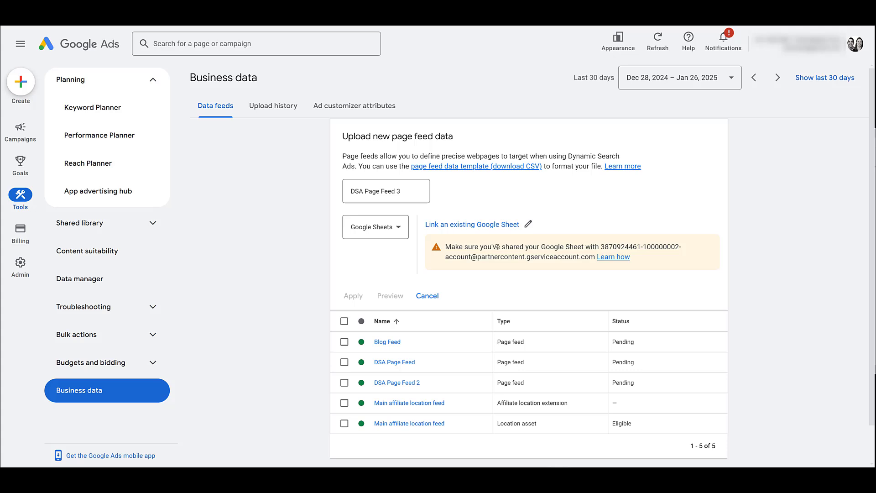
mouse_move(442, 268)
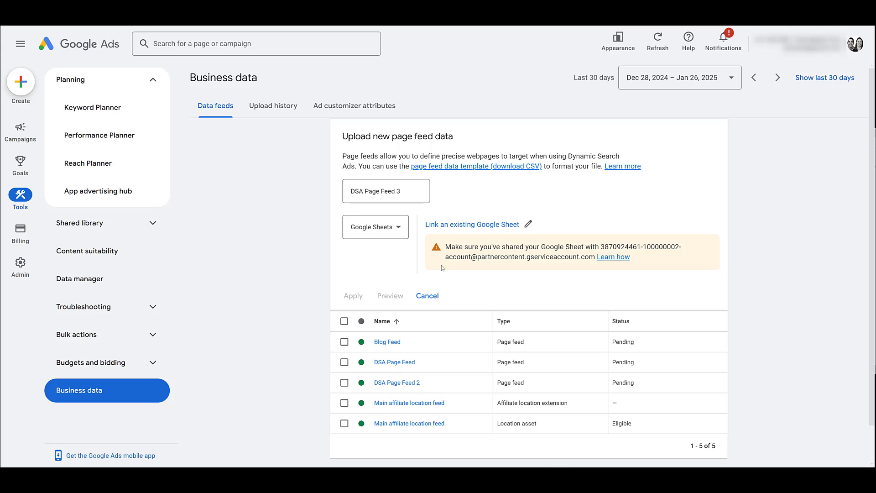
click(376, 226)
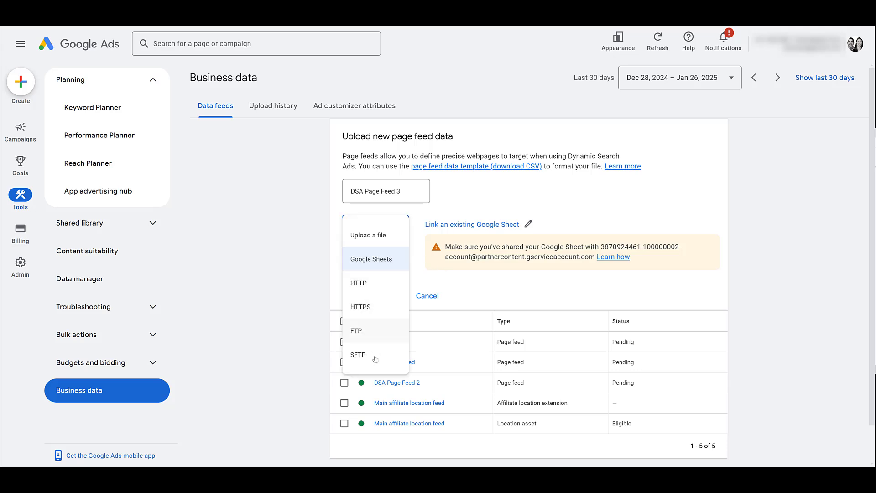
mouse_move(375, 304)
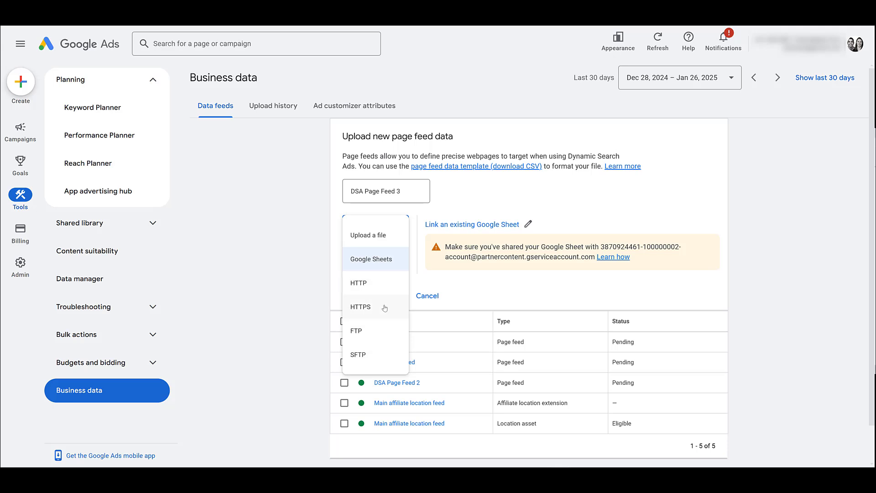
mouse_move(390, 362)
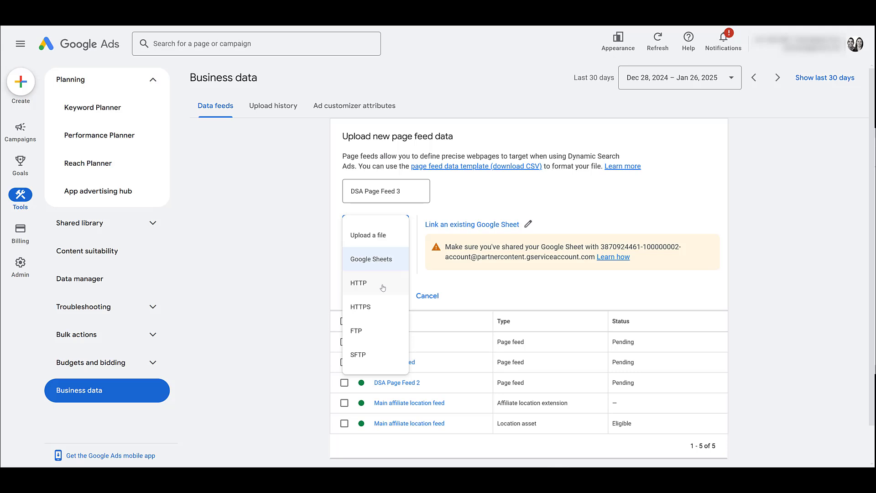
Upload page-feed-template.csv as the source, apply it, and view DSA Page Feed 3's rows.
click(375, 236)
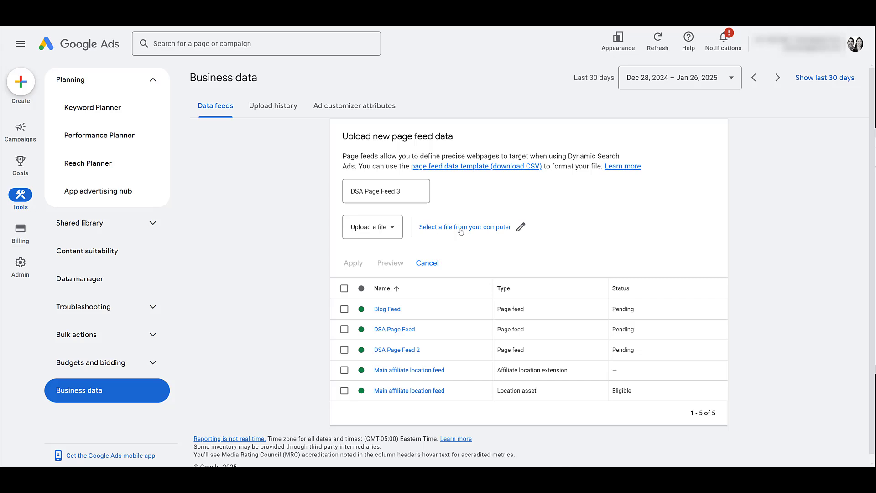
click(464, 227)
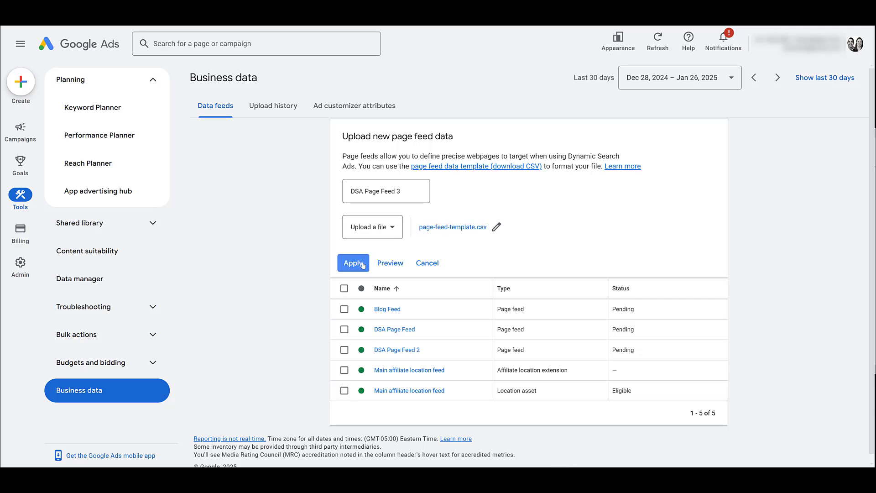
click(353, 263)
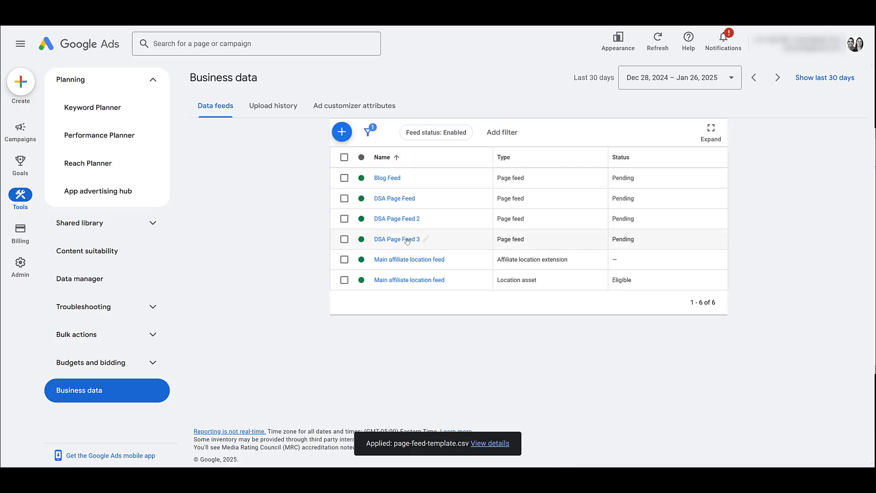
click(393, 239)
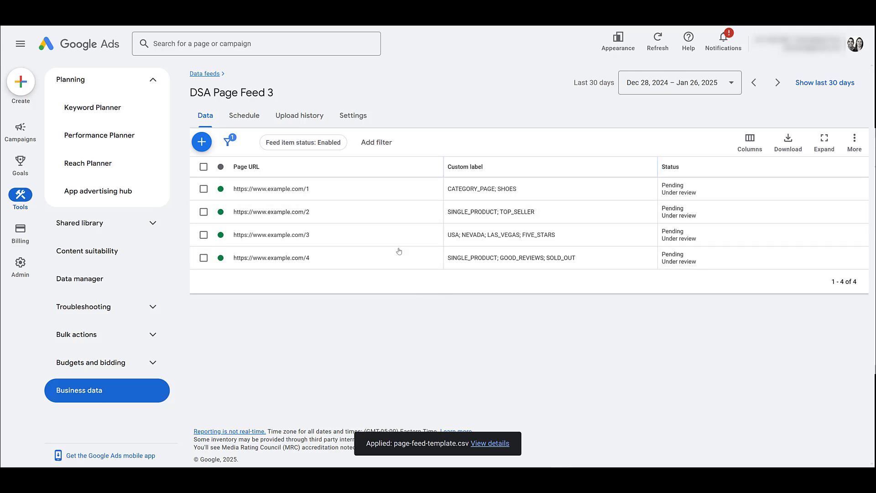
mouse_move(615, 280)
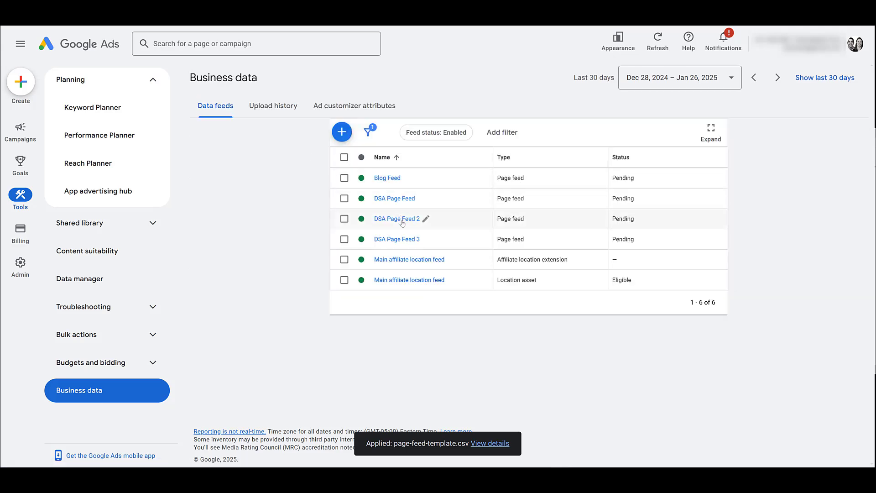
View DSA Page Feed 2's rows with their Homepage and DSA_Exclude custom labels.
click(395, 219)
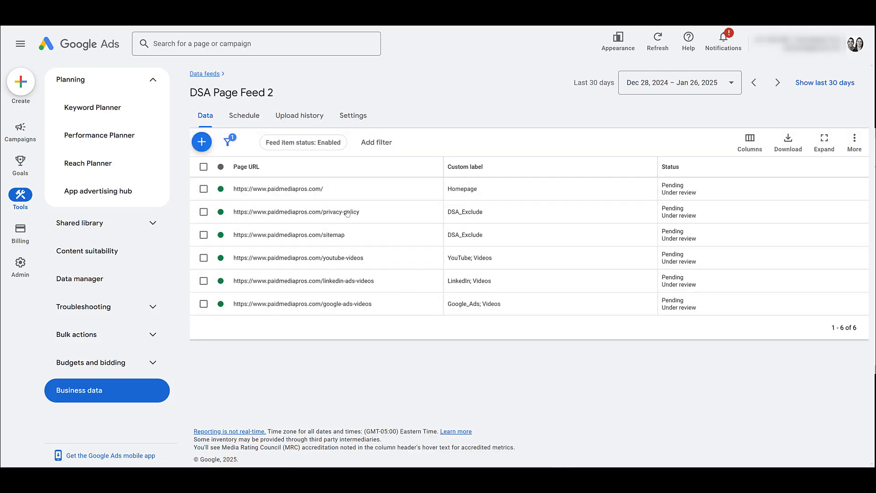
mouse_move(522, 358)
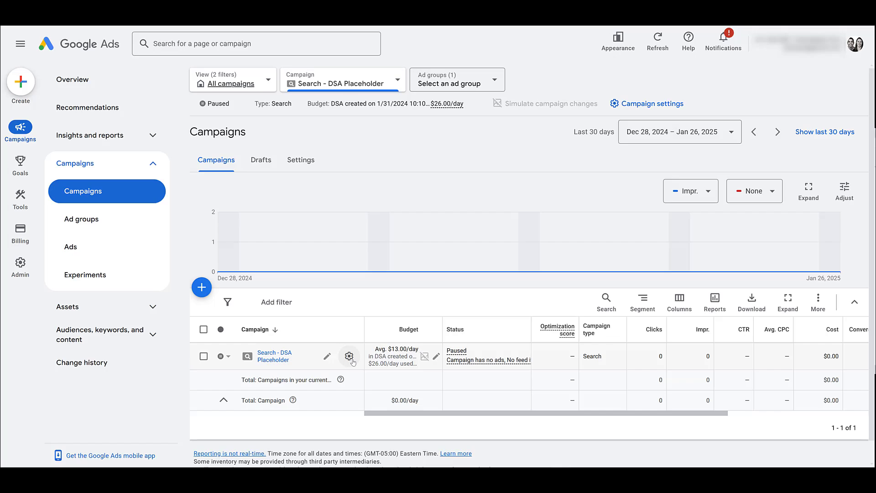
Show the Search - DSA Placeholder campaign settings down at the Dynamic Search Ads section.
click(348, 356)
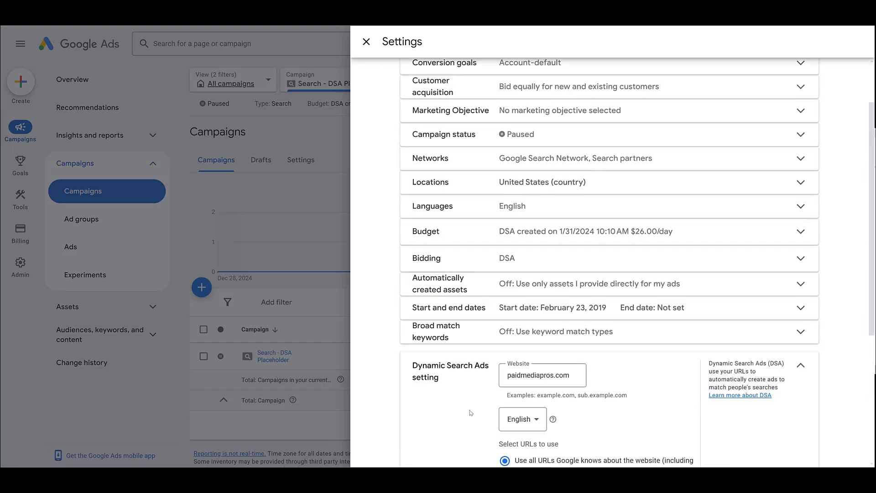
scroll(down, 3)
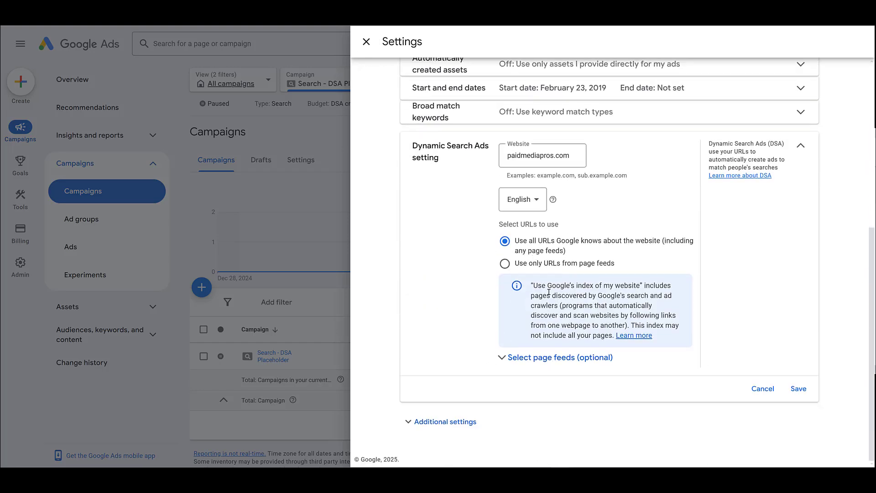
mouse_move(478, 216)
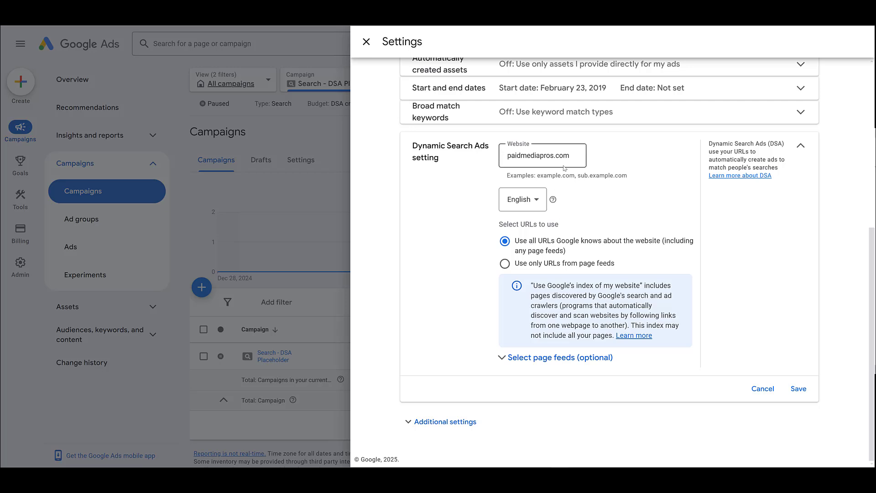
mouse_move(628, 234)
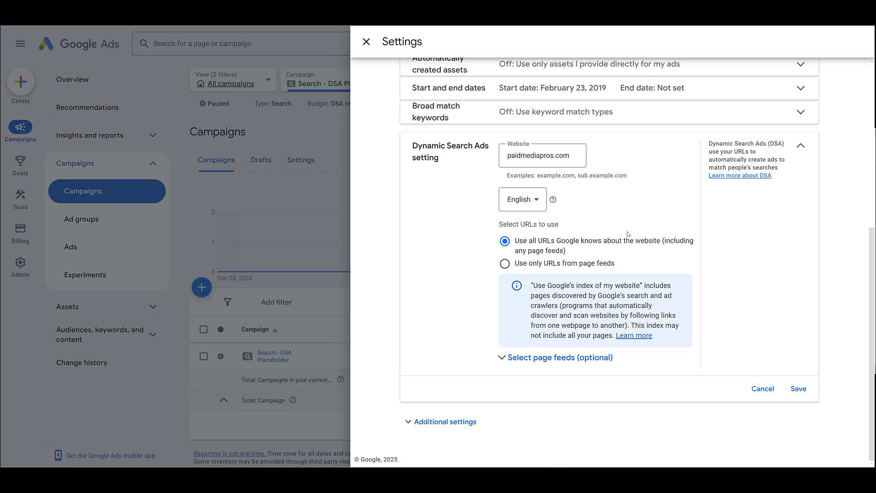
mouse_move(624, 234)
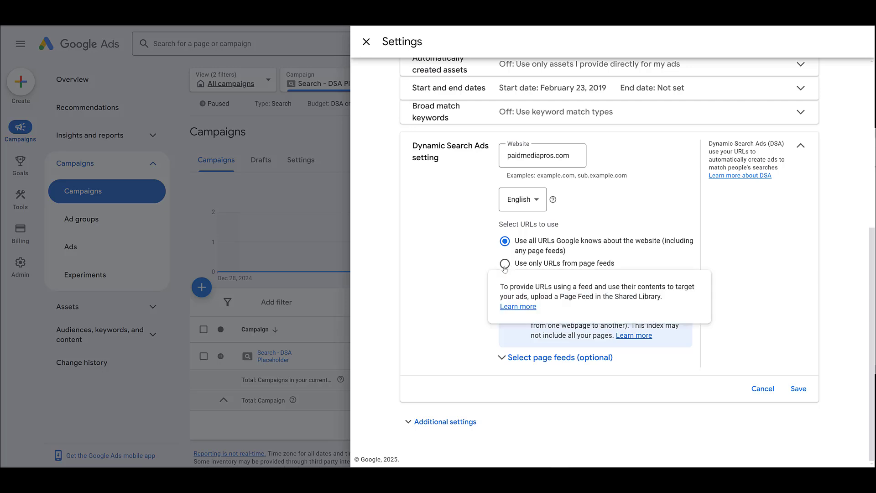
Set dynamic ads to use only URLs from DSA Page Feed 2 and save.
click(504, 263)
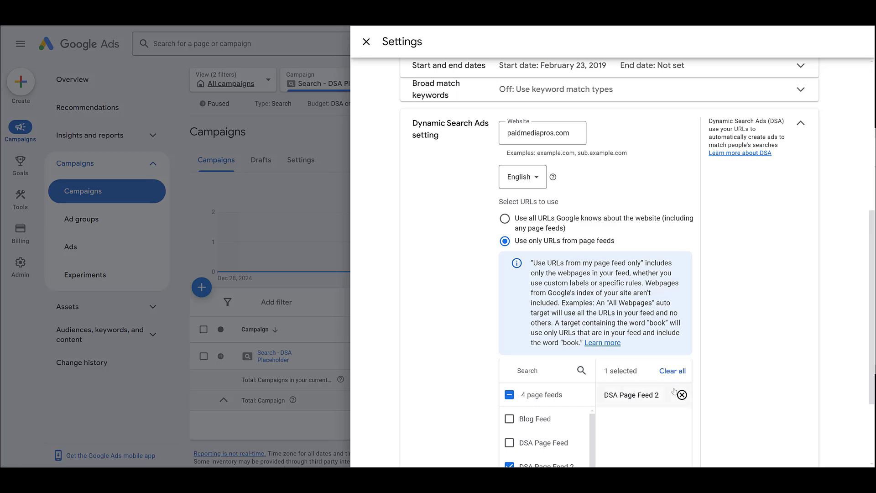
scroll(down, 3)
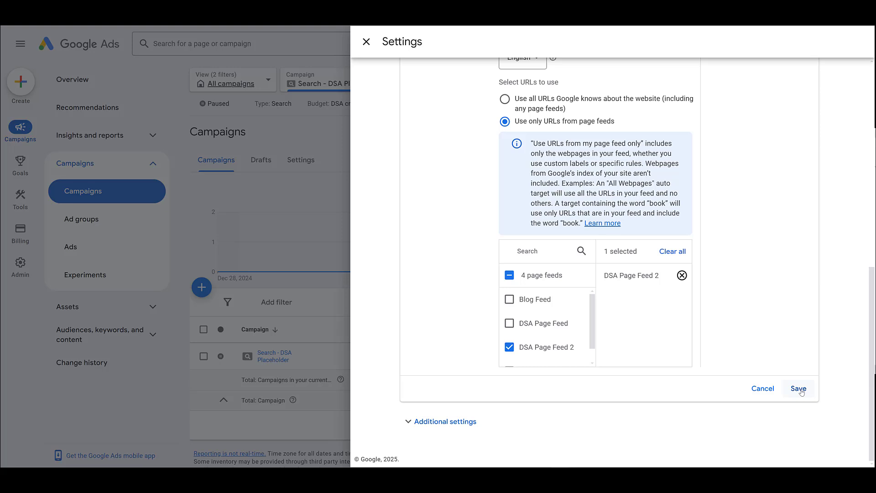
click(797, 389)
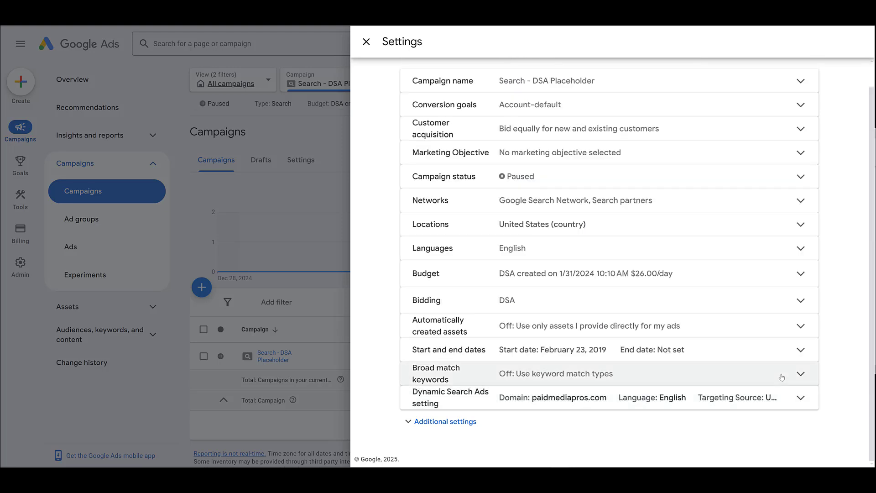
Close settings and start a new ad group, "Ad group 2", under Search - DSA Placeholder.
click(367, 41)
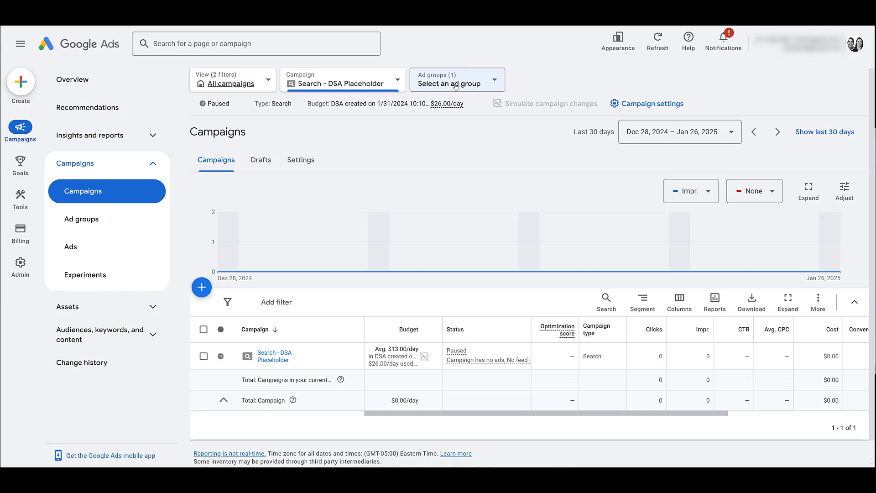
click(455, 83)
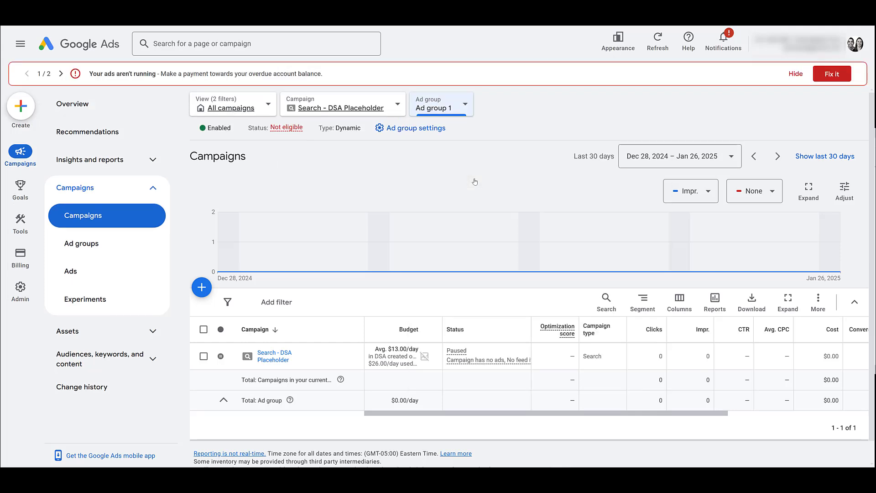
click(81, 242)
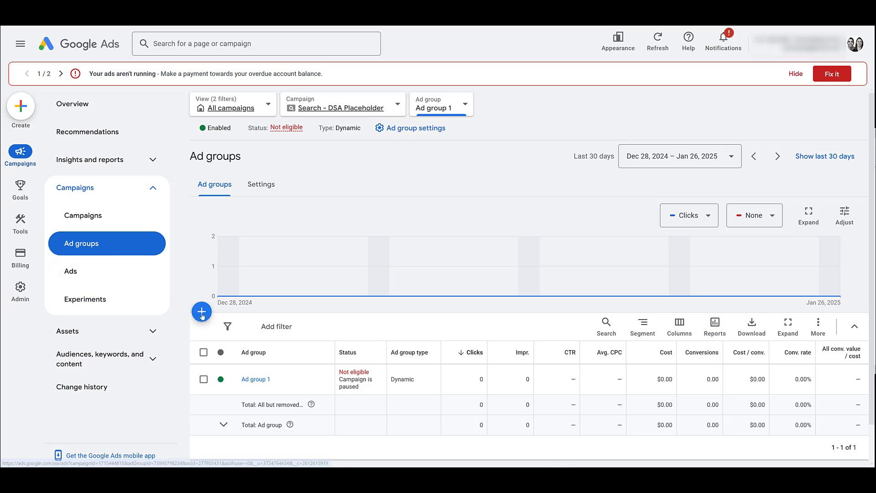
mouse_move(201, 312)
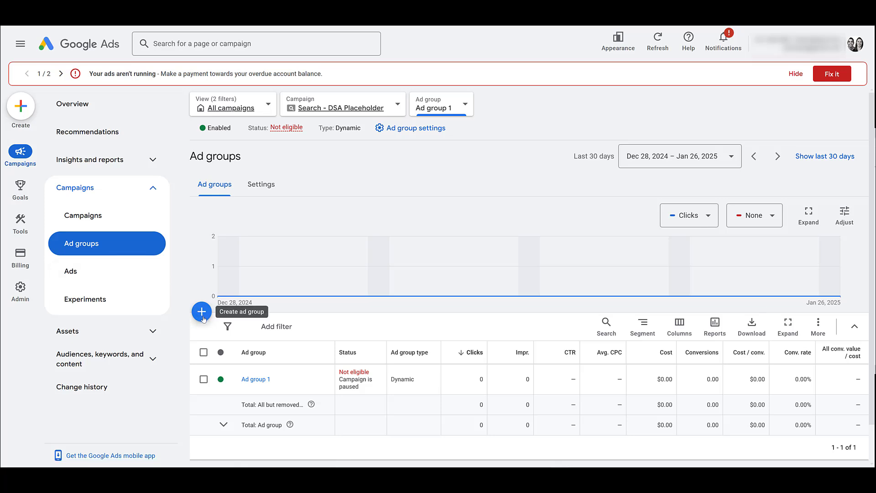
click(200, 312)
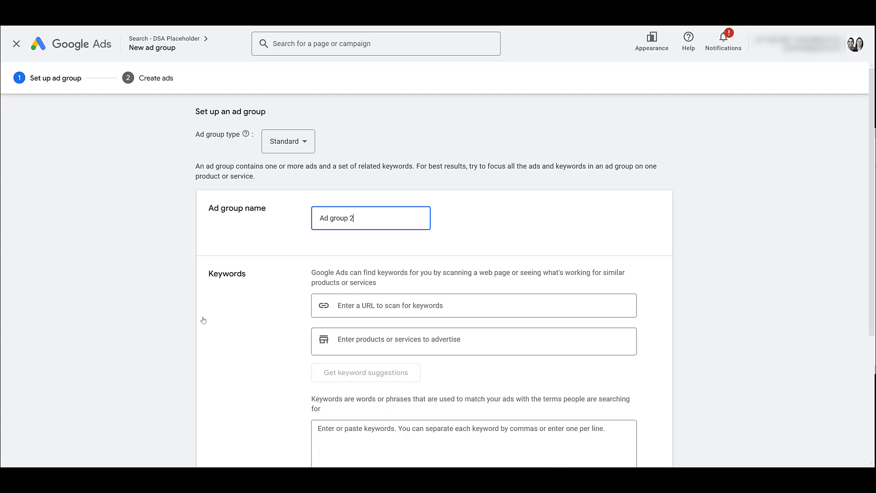
mouse_move(204, 321)
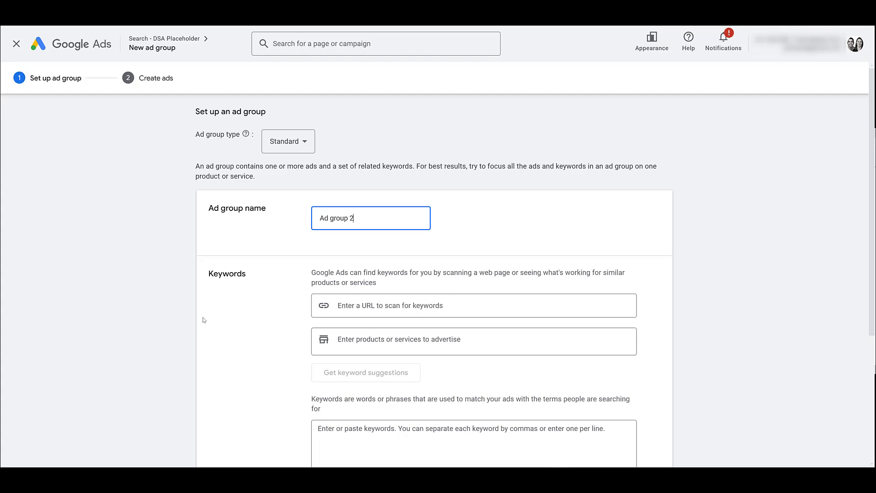
mouse_move(236, 292)
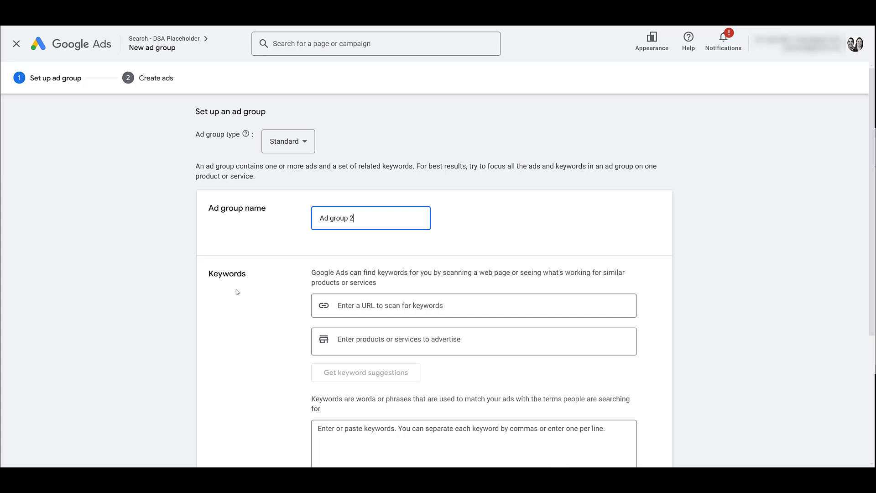
mouse_move(359, 128)
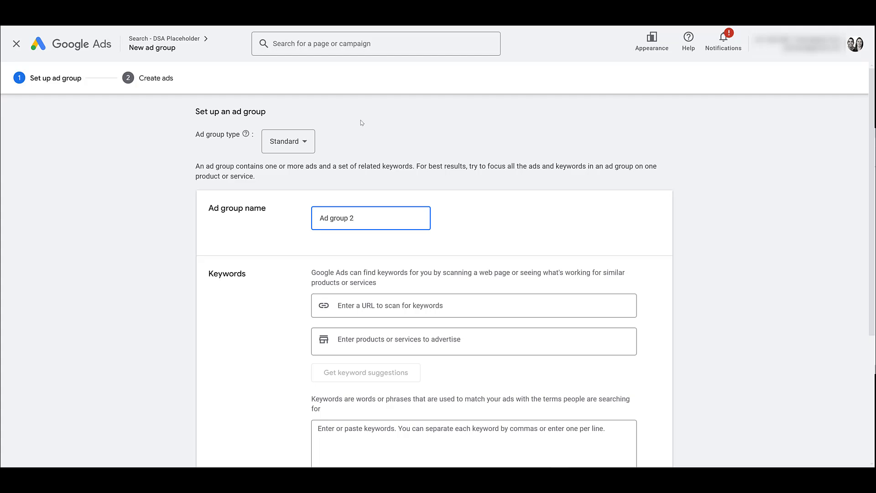
click(370, 218)
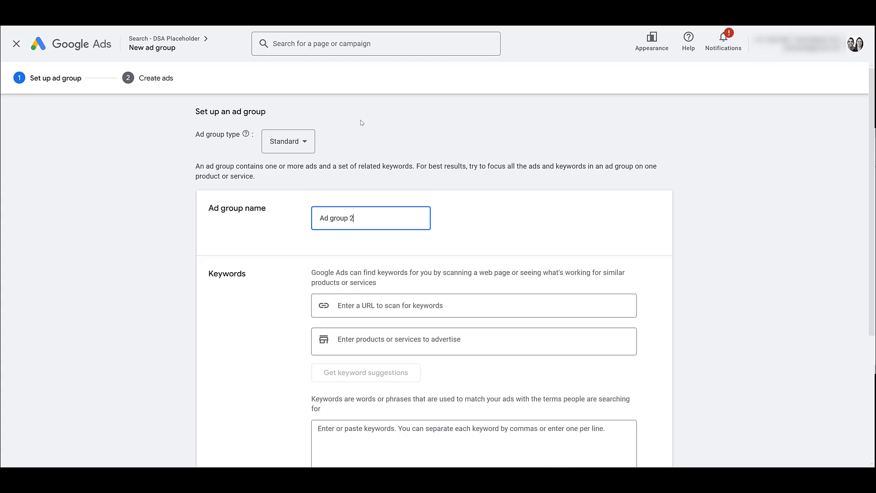
mouse_move(217, 144)
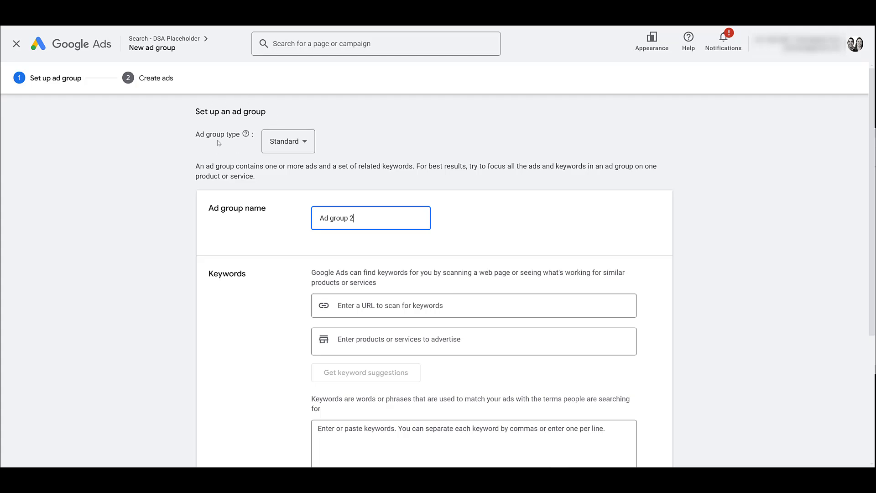
Switch the ad group type to Dynamic and confirm the change.
click(288, 140)
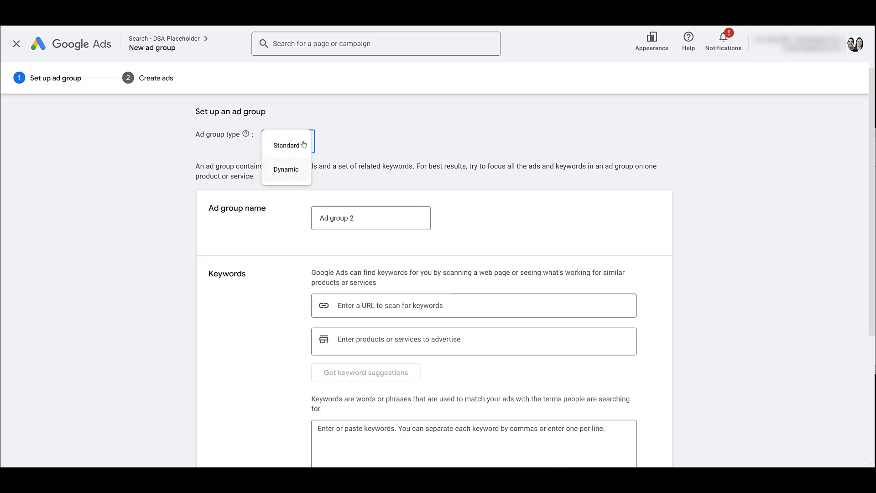
click(286, 170)
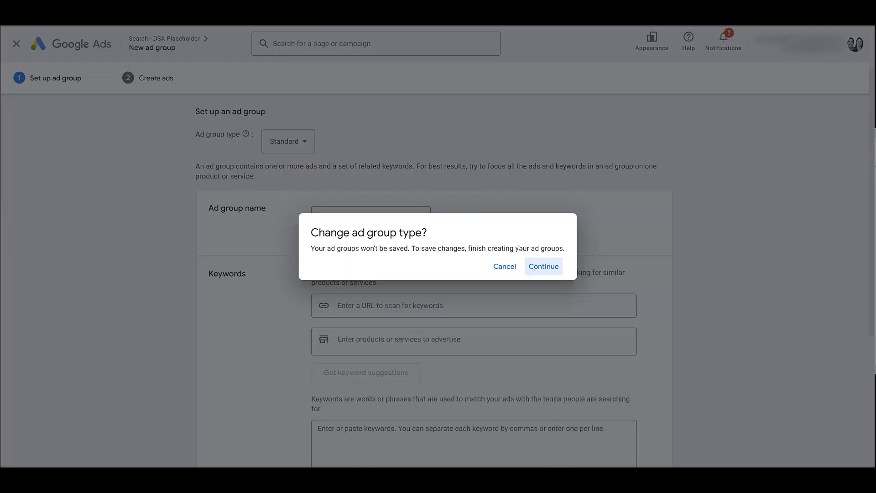
click(543, 266)
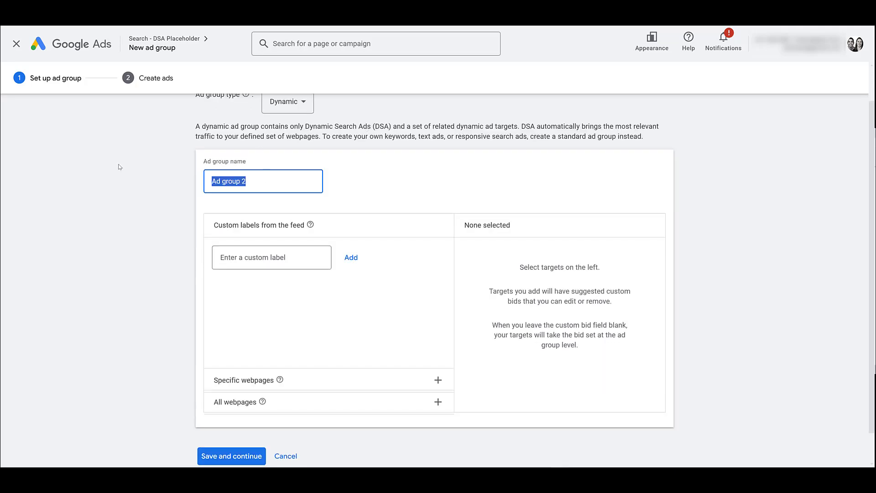
Name the ad group "DSA - Video Targets" and target the feed custom label Videos.
text(DSA - Video Targets)
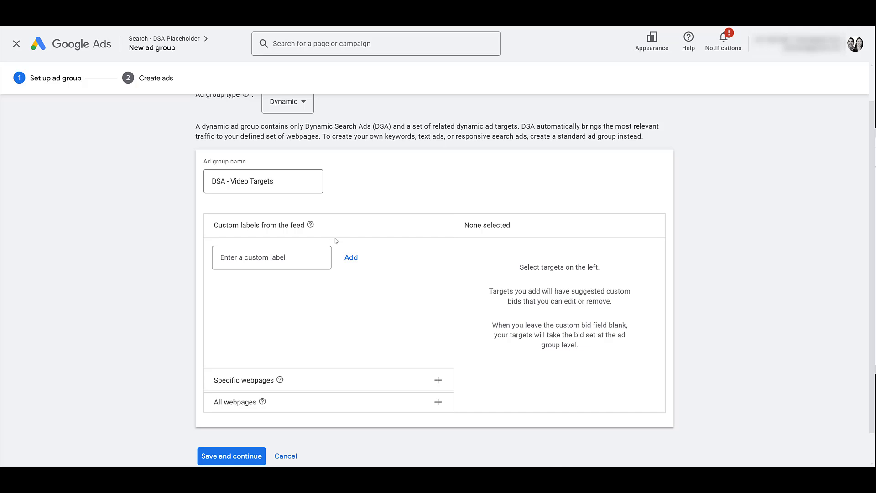
click(271, 257)
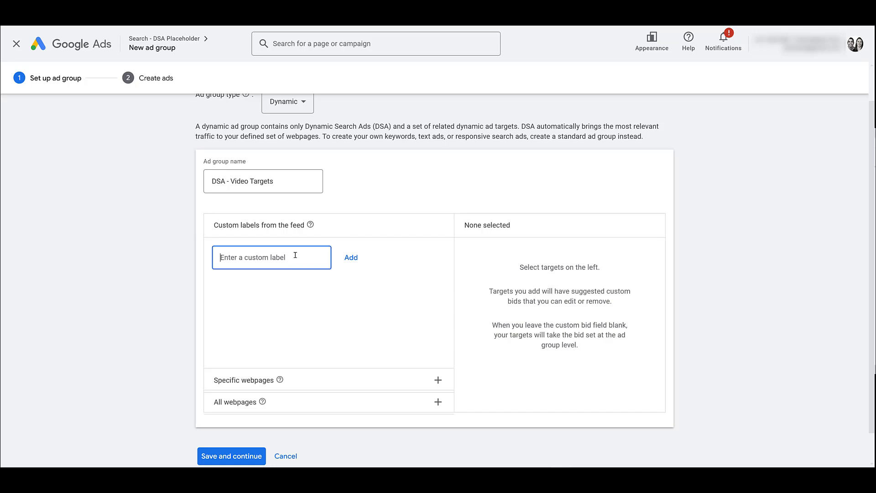
click(351, 257)
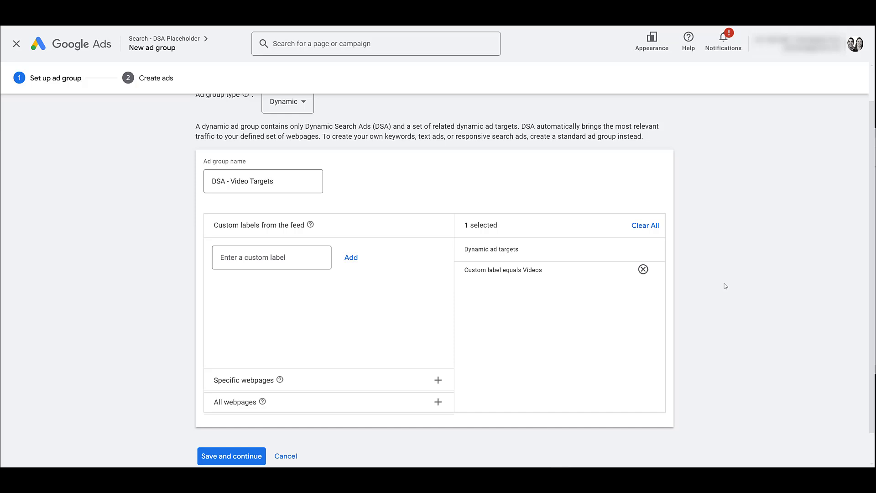
mouse_move(599, 278)
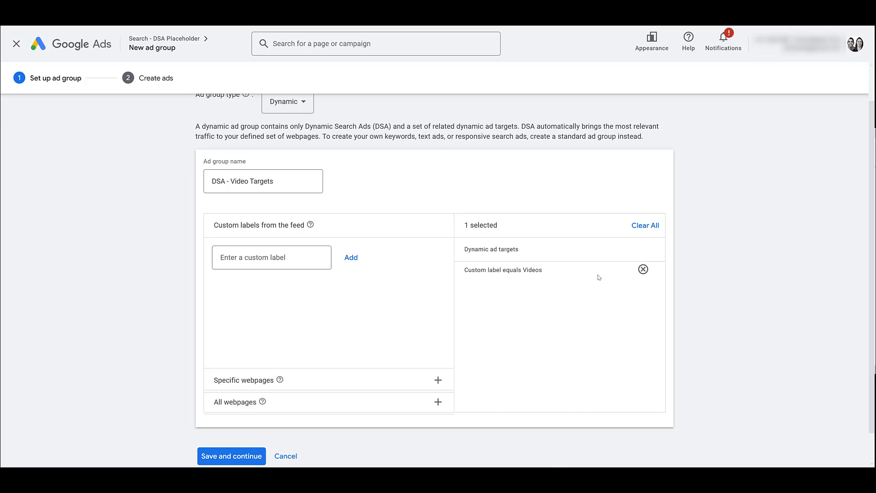
mouse_move(600, 273)
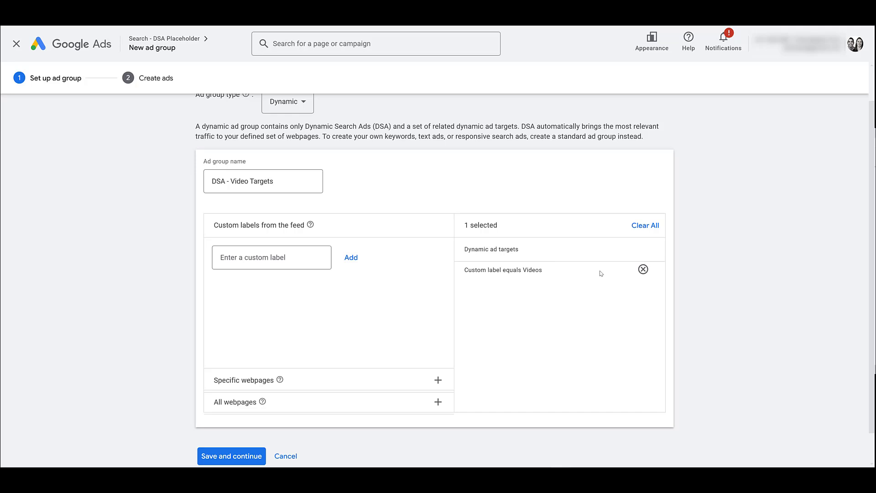
mouse_move(336, 287)
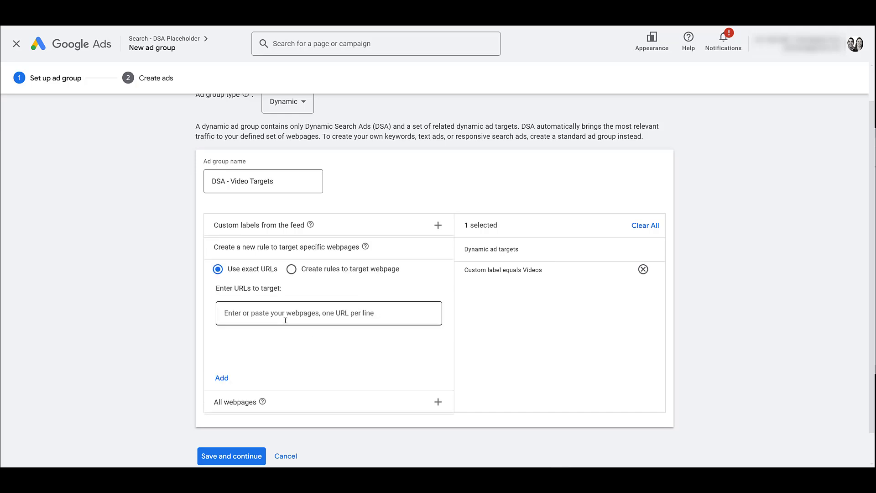
mouse_move(292, 337)
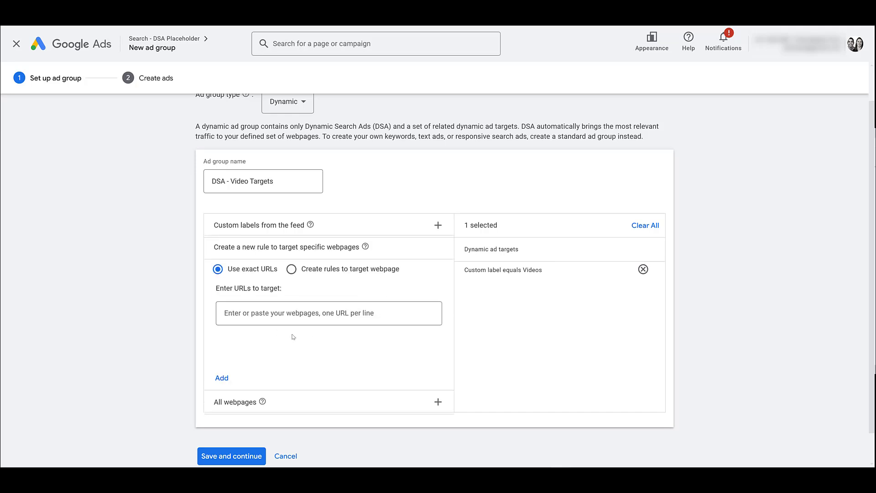
mouse_move(293, 333)
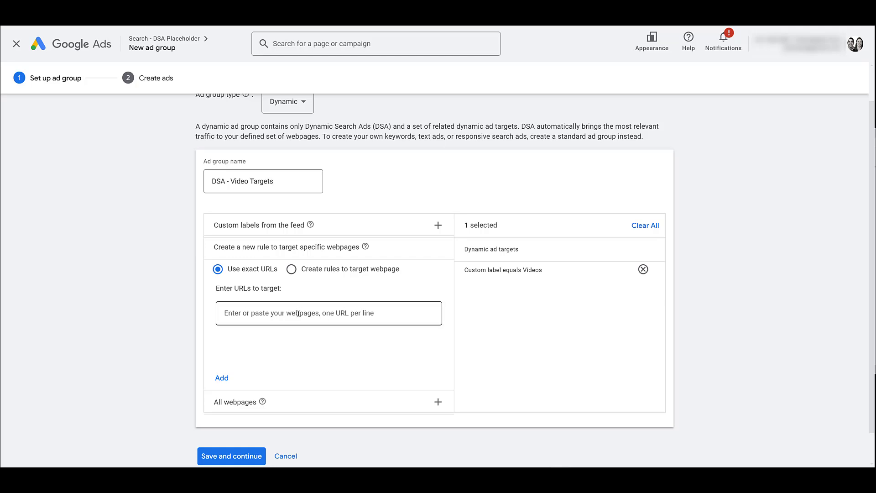
mouse_move(528, 352)
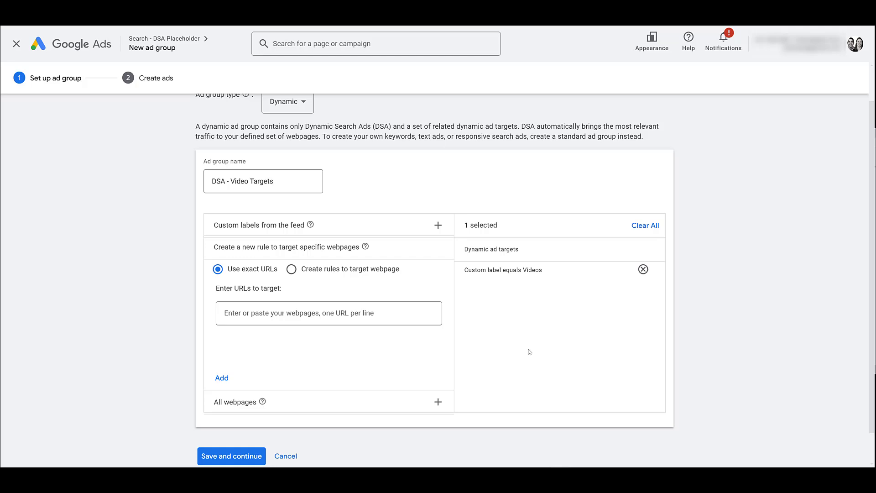
mouse_move(348, 398)
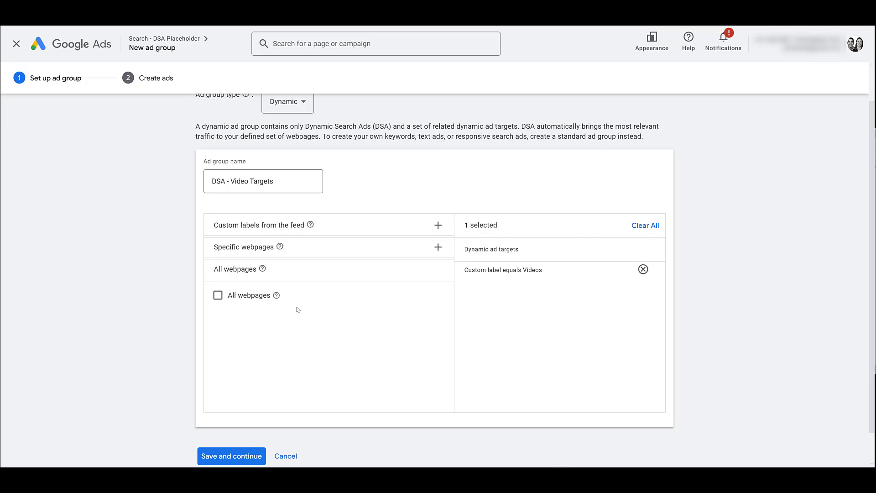
mouse_move(344, 341)
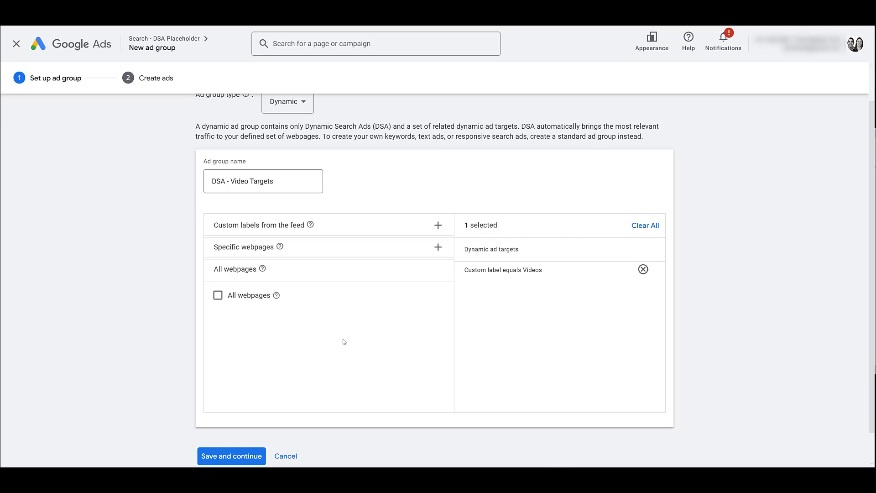
Save the DSA - Video Targets ad group, skip ad creation, and leave back to the ad groups list.
scroll(down, 3)
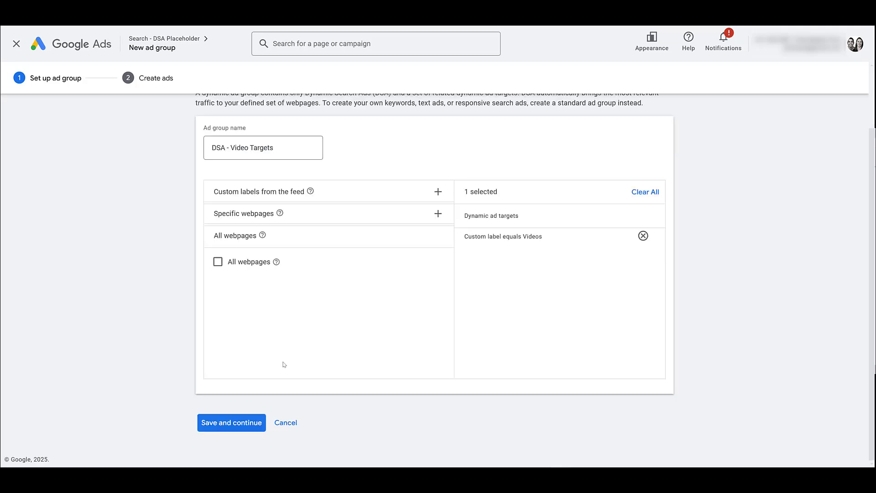
click(232, 423)
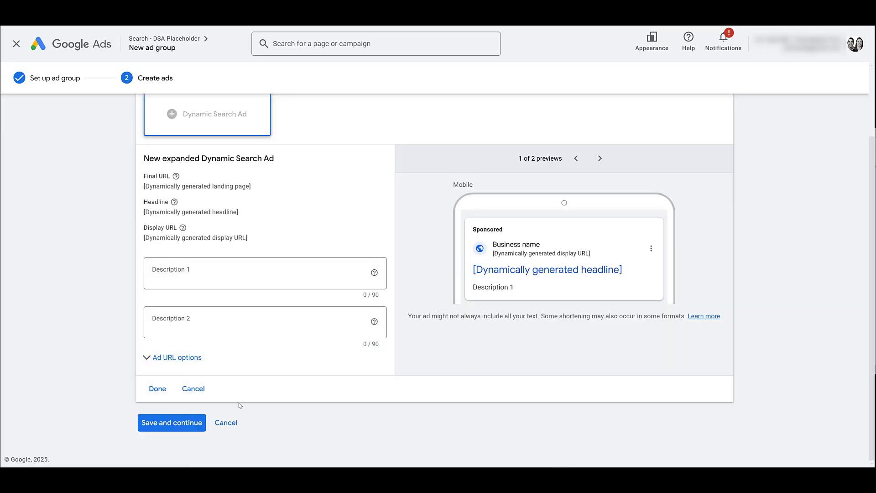
mouse_move(241, 427)
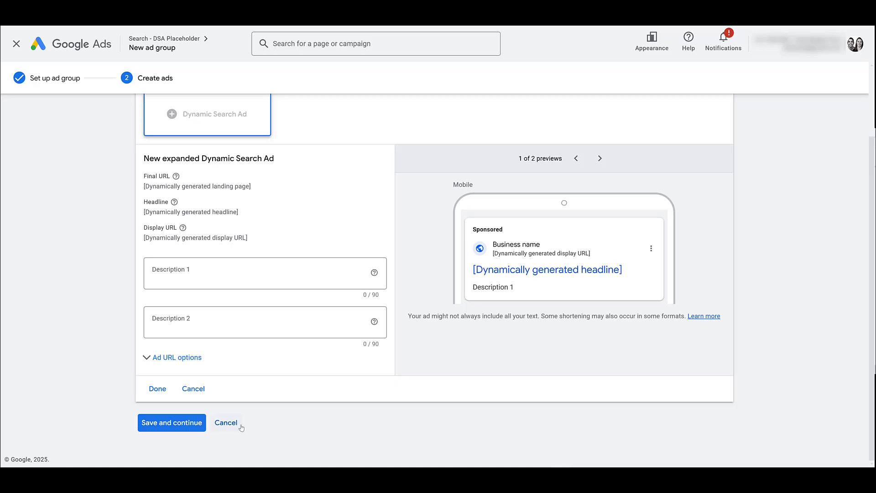
click(227, 423)
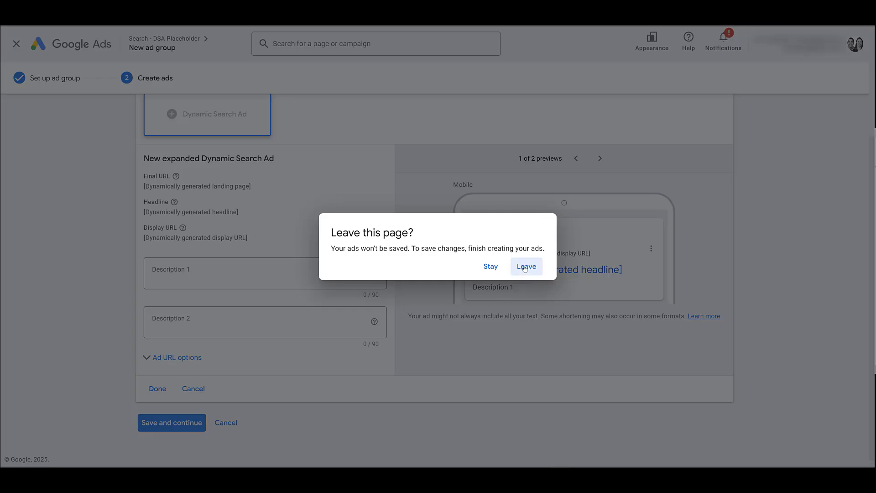
click(525, 267)
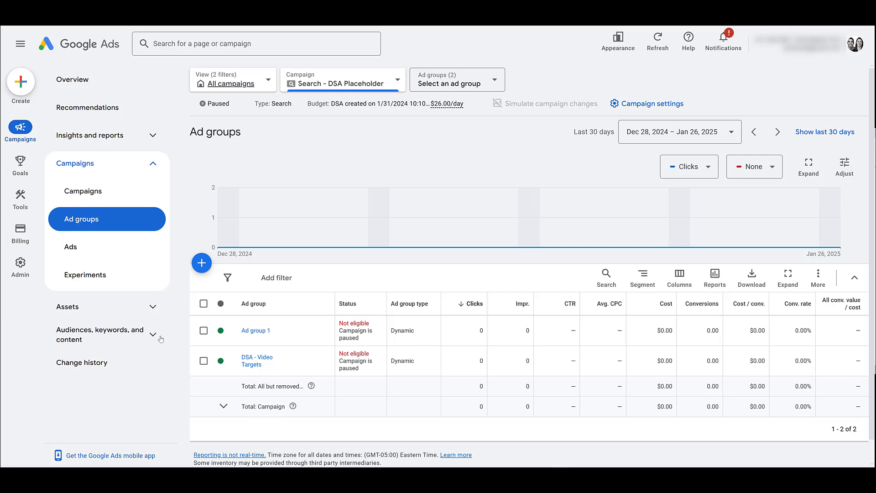
mouse_move(159, 339)
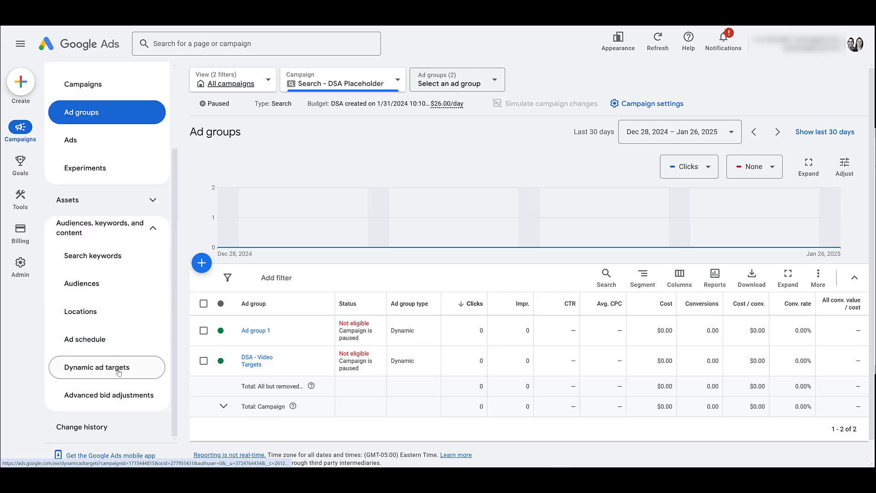
View the campaign's dynamic ad targets listing All webpages and Custom label equals Videos.
click(96, 367)
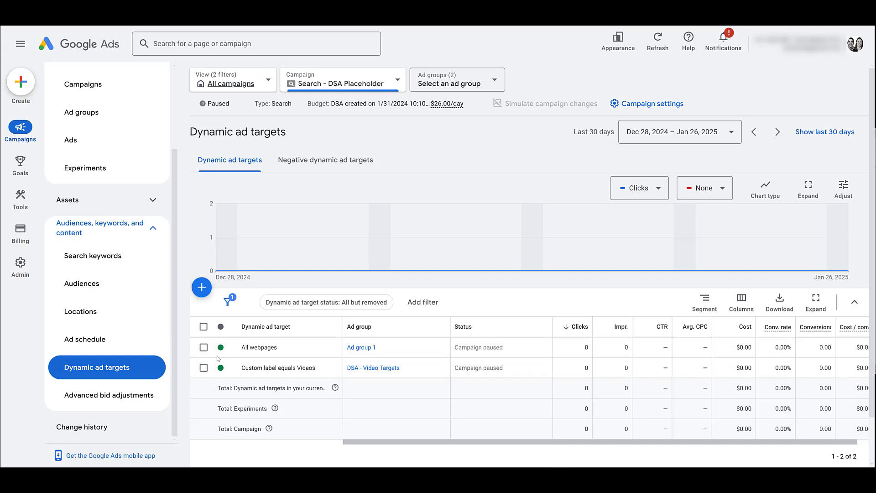
mouse_move(332, 170)
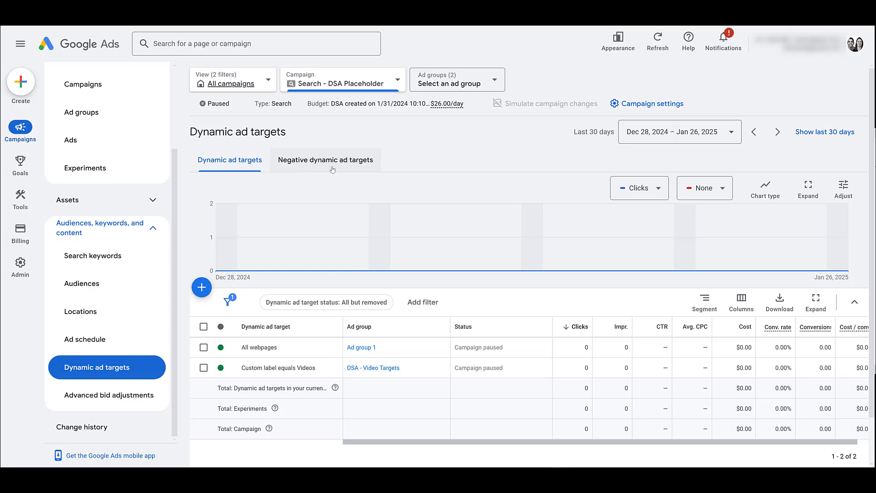
Start a new negative dynamic ad target with Add to set to Campaign.
click(325, 160)
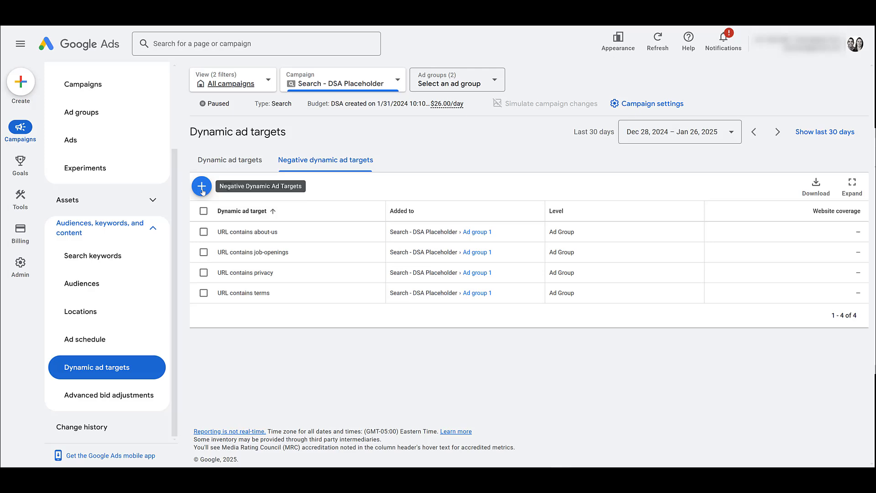
click(201, 186)
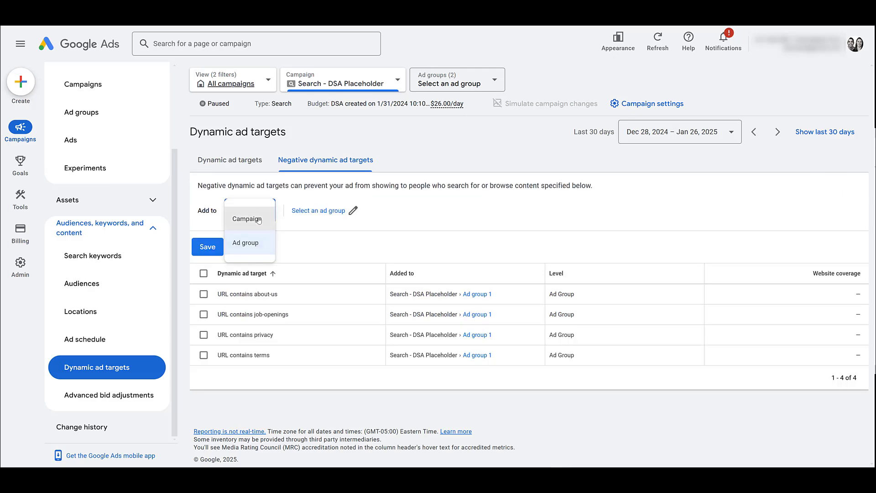
click(247, 219)
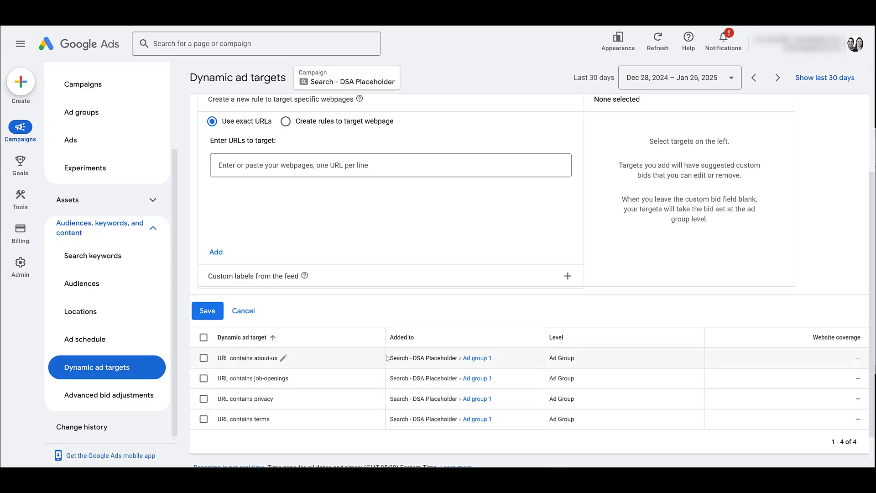
mouse_move(257, 280)
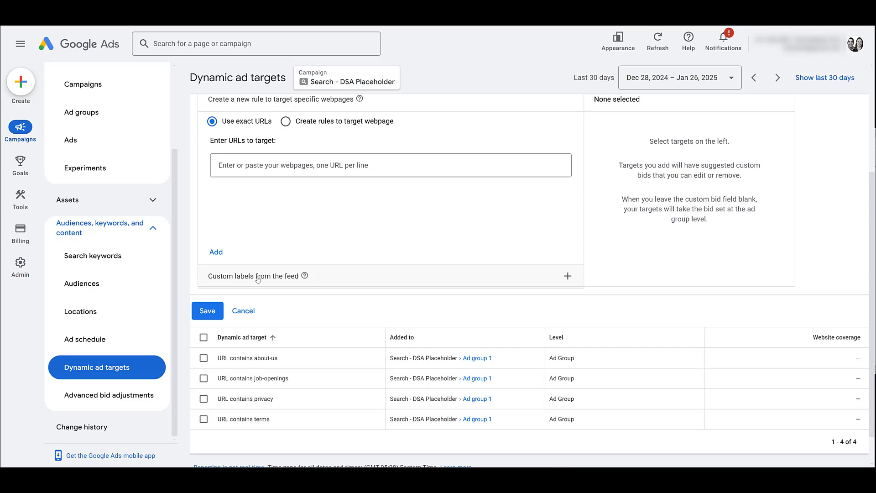
Add feed custom label DSA_Exclude as a campaign-level negative target and save it.
click(568, 275)
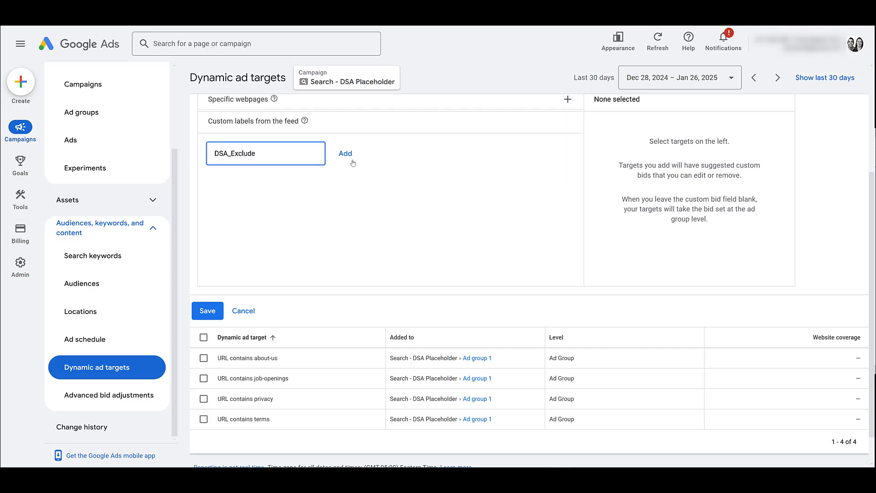
click(345, 153)
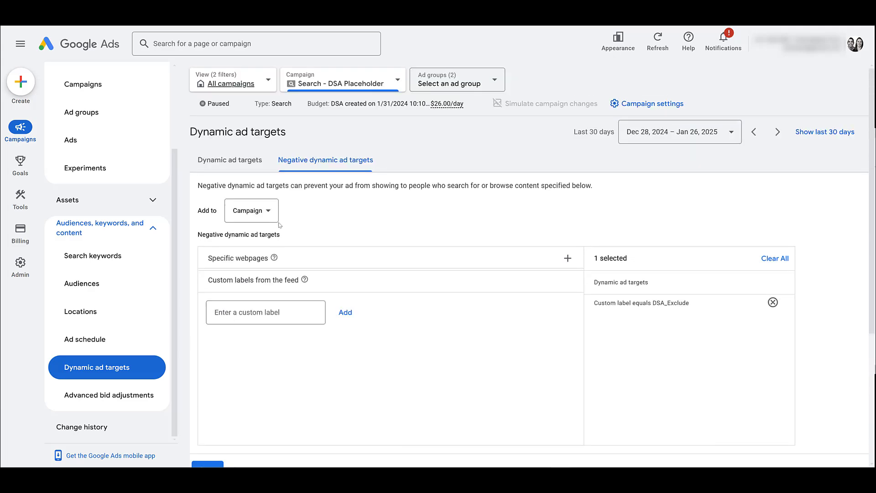
scroll(down, 3)
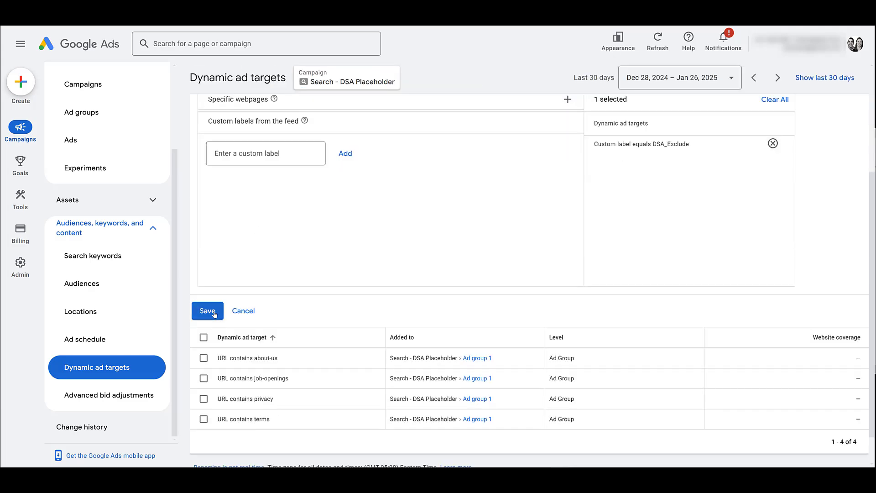
click(207, 310)
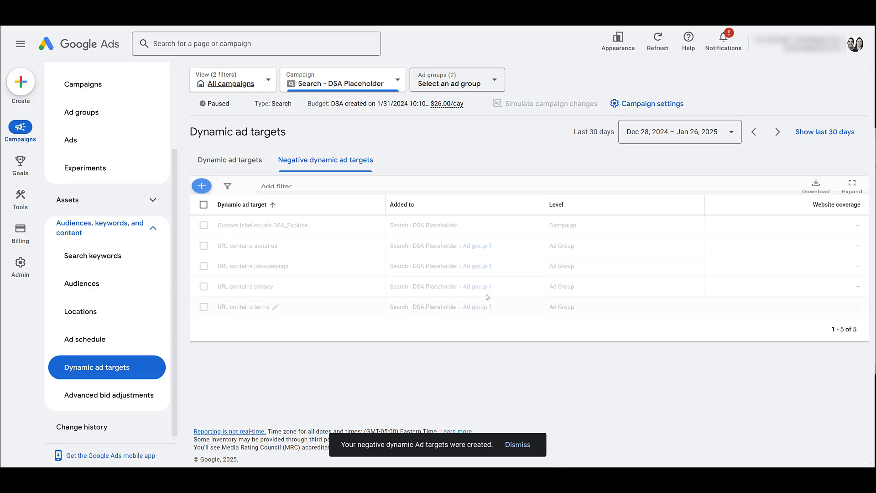